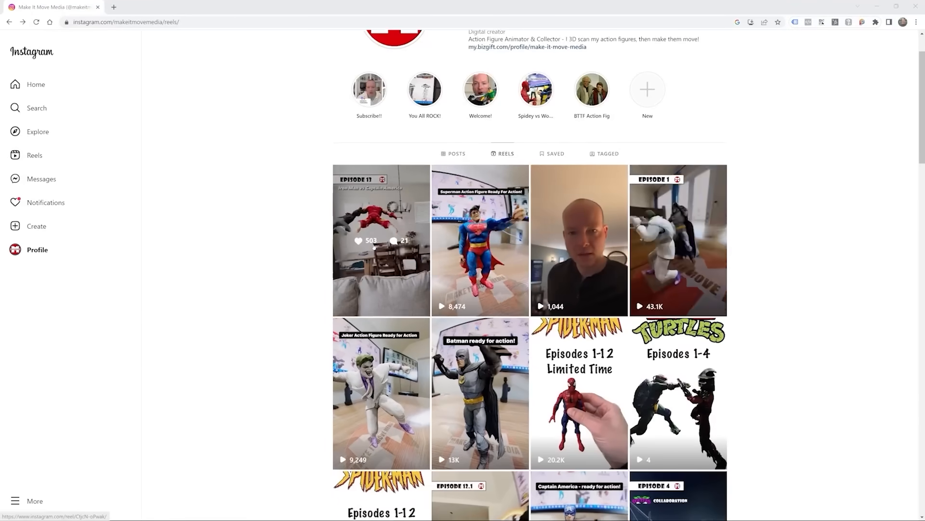
Watch the Episode 2 reel, then open and play the Mario vs Luigi reel
scroll(down, 3)
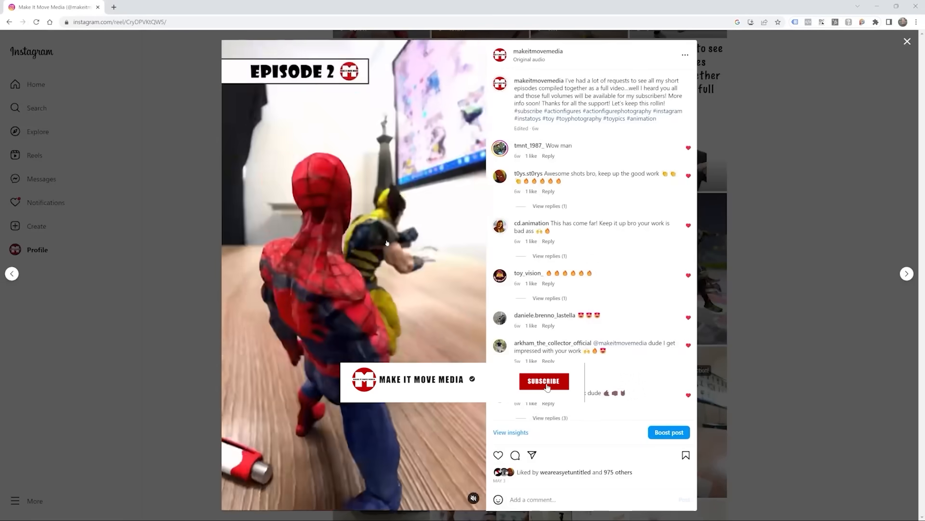
click(544, 381)
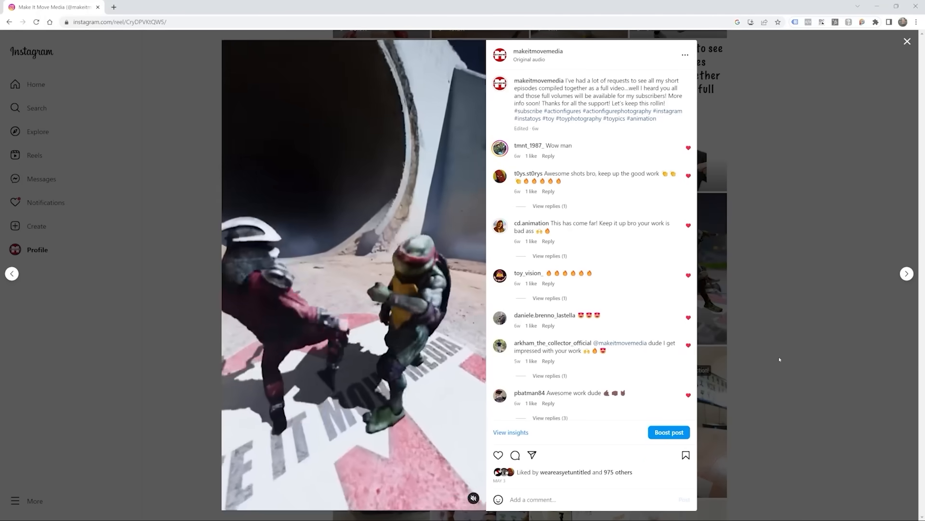
click(907, 41)
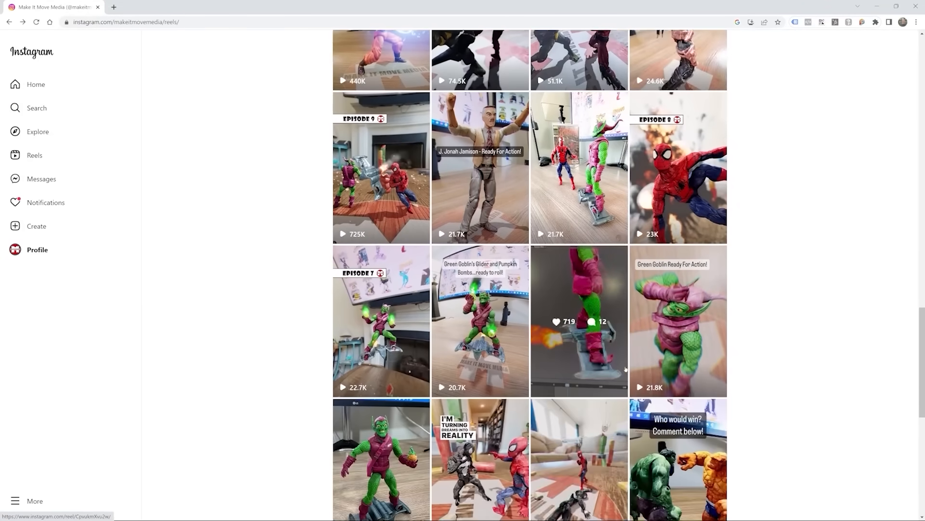
scroll(down, 3)
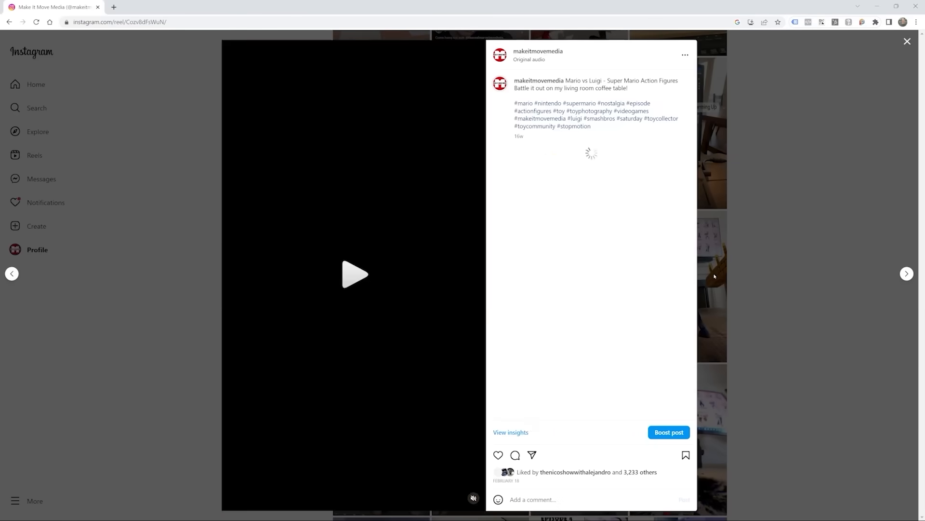
click(354, 274)
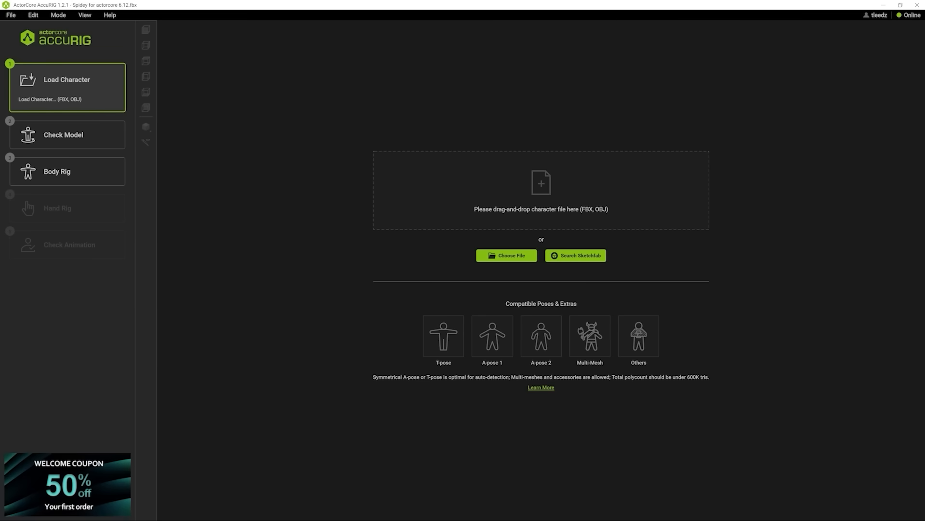
Load 'Spidey for actorcore 6.12.fbx' as the character model
click(505, 255)
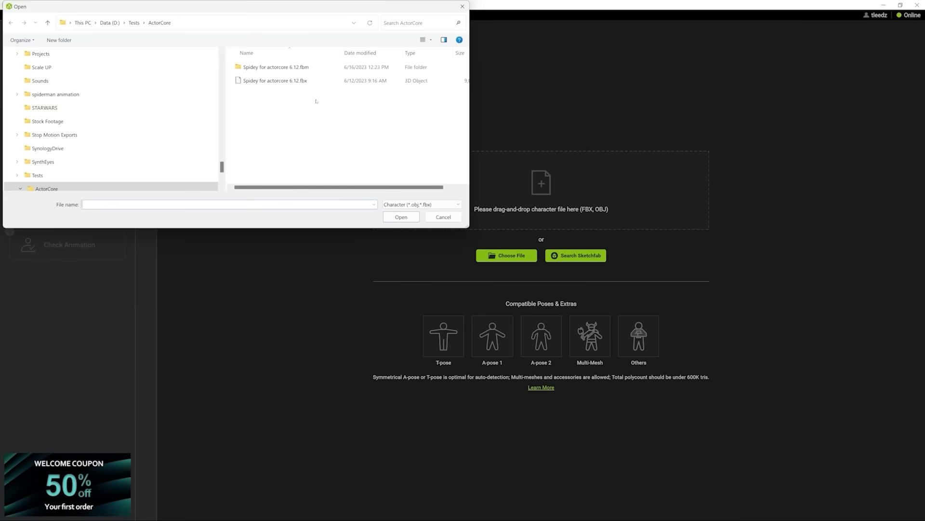
click(400, 216)
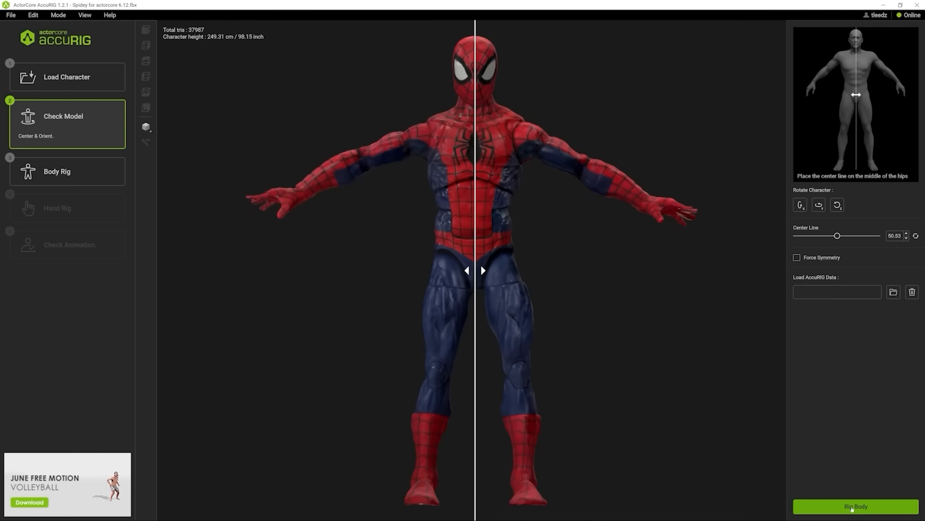
Auto-rig the body and inspect the right clavicle, left clavicle and right hand joints
click(855, 505)
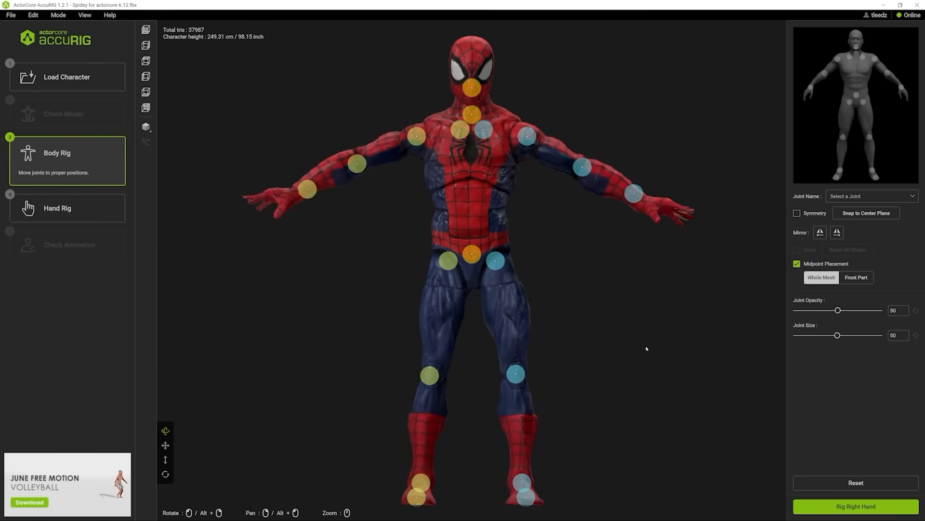
mouse_move(536, 162)
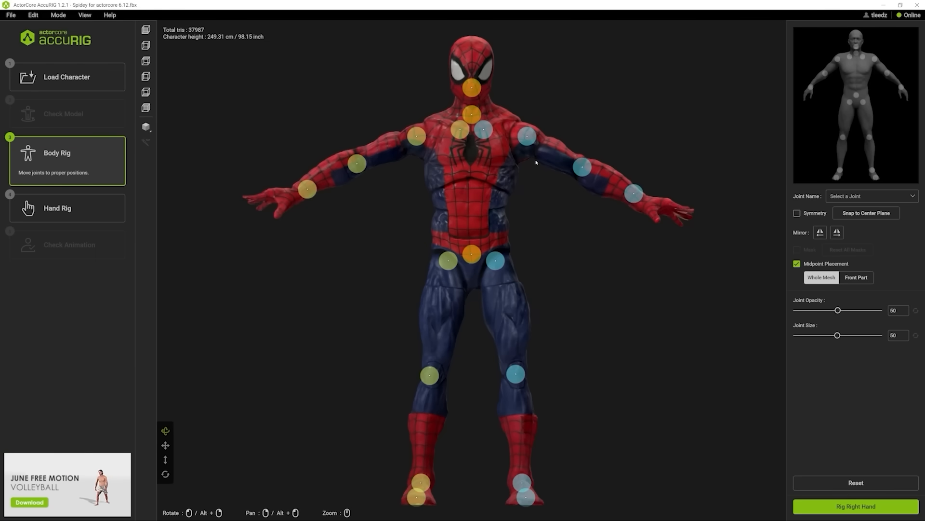
click(448, 131)
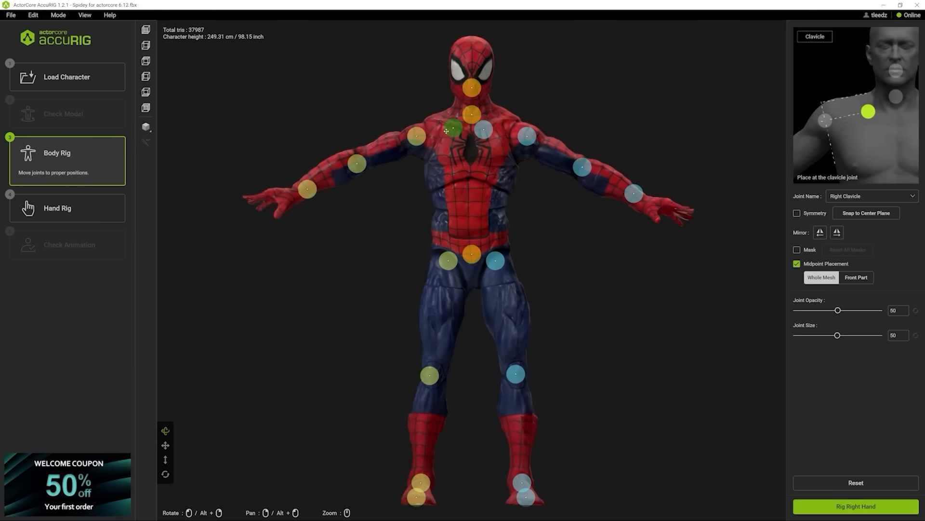
click(493, 124)
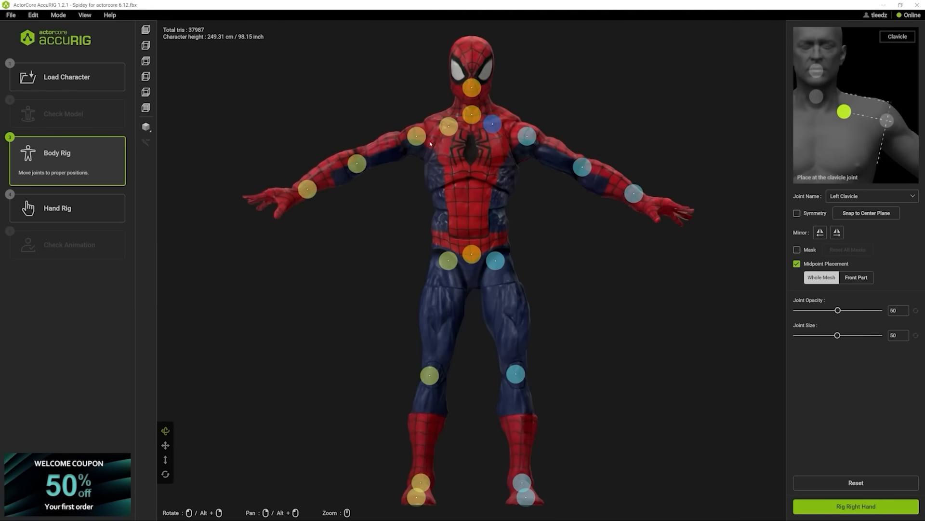
click(302, 189)
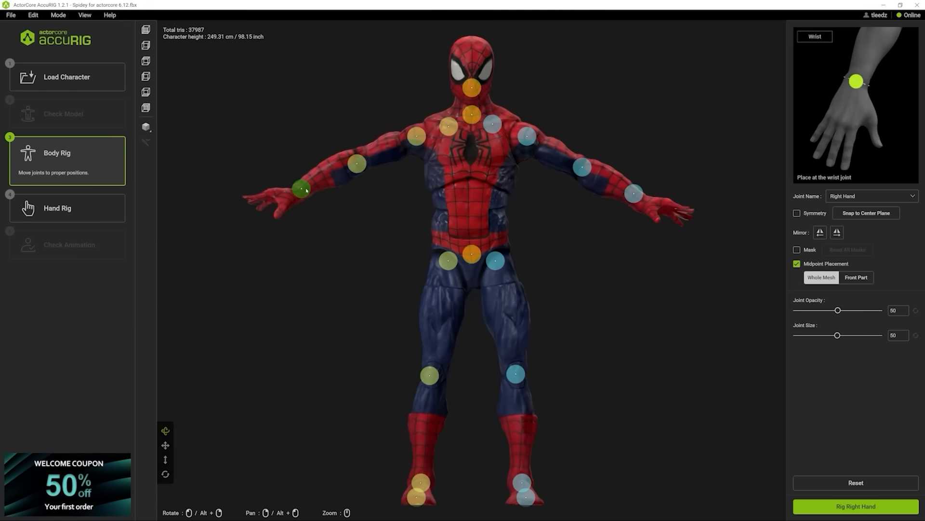
click(636, 199)
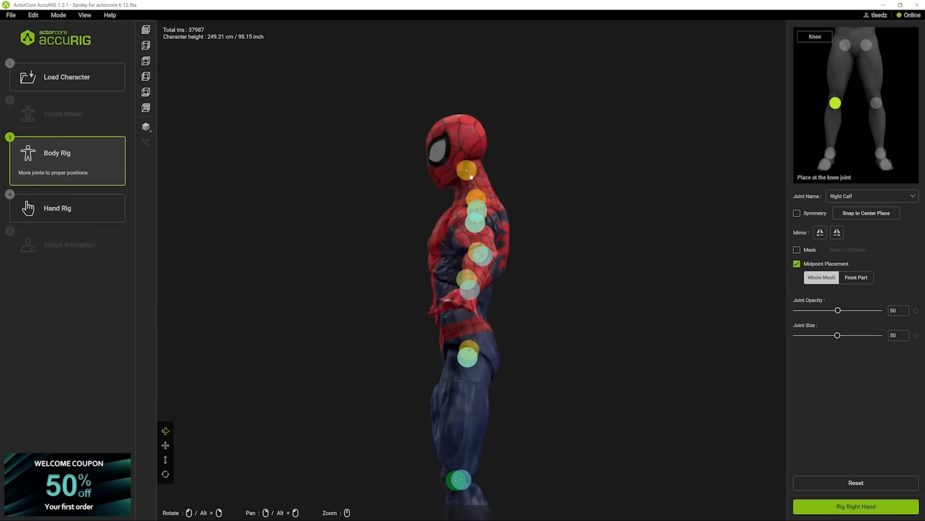
Check the head and neck joint placement from the side and top views
click(466, 169)
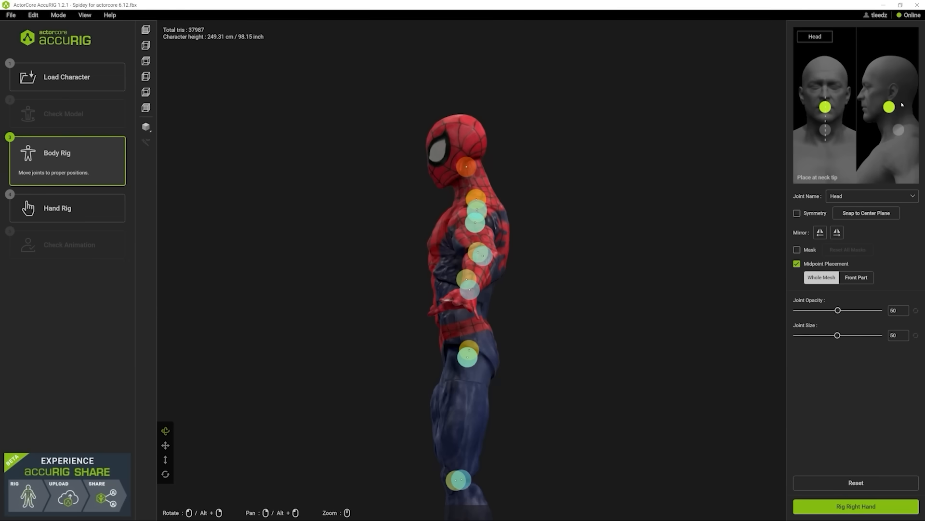
mouse_move(879, 100)
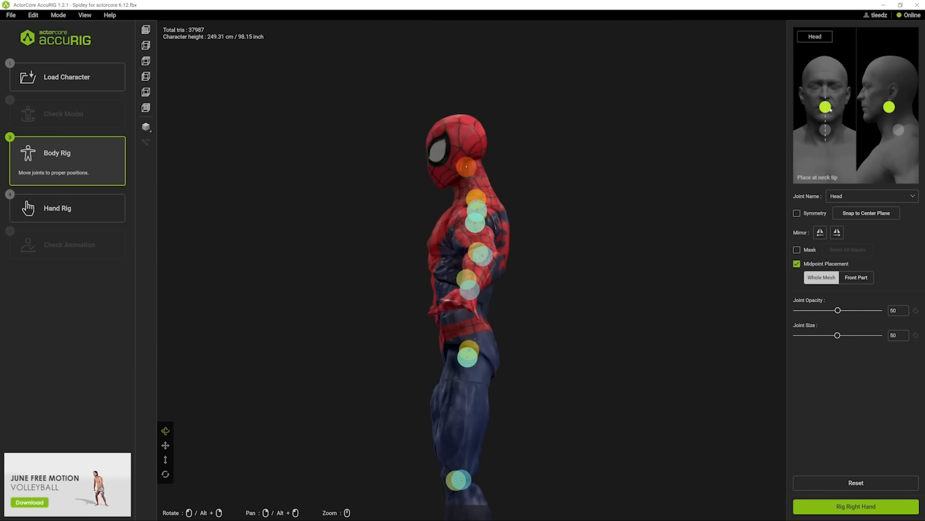
click(475, 199)
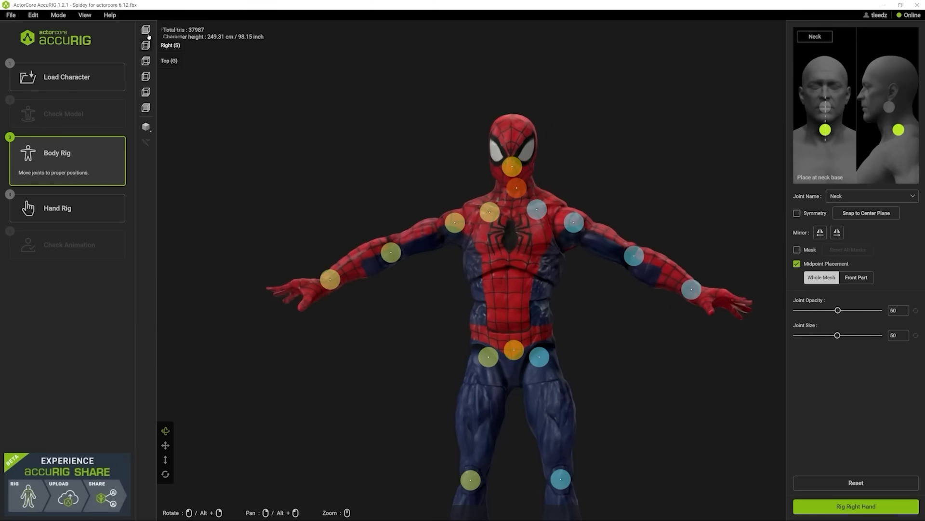
scroll(up, 3)
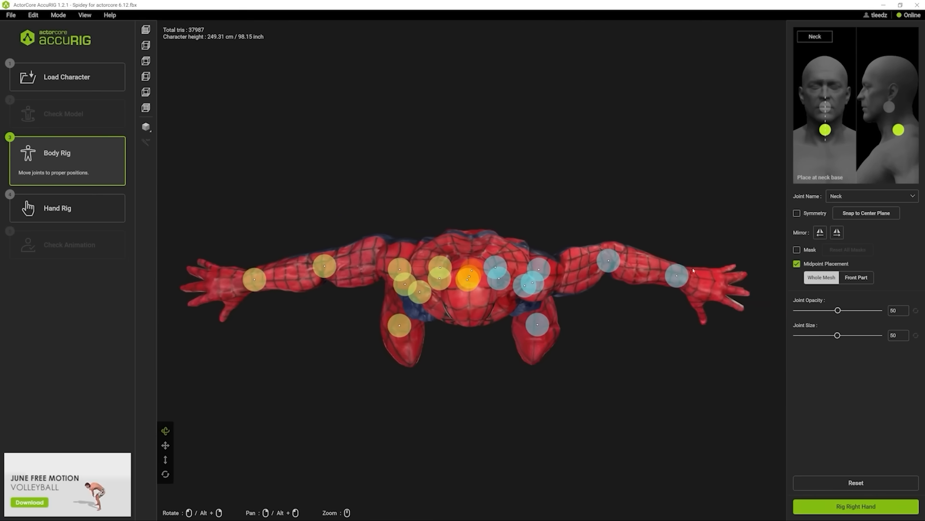
click(680, 276)
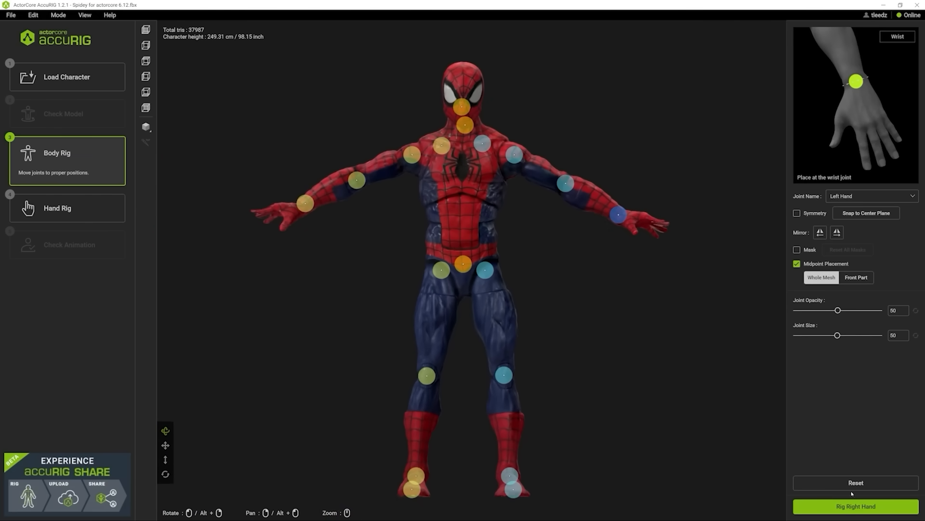
Start right hand rigging with the number of fingers set to 5
click(855, 505)
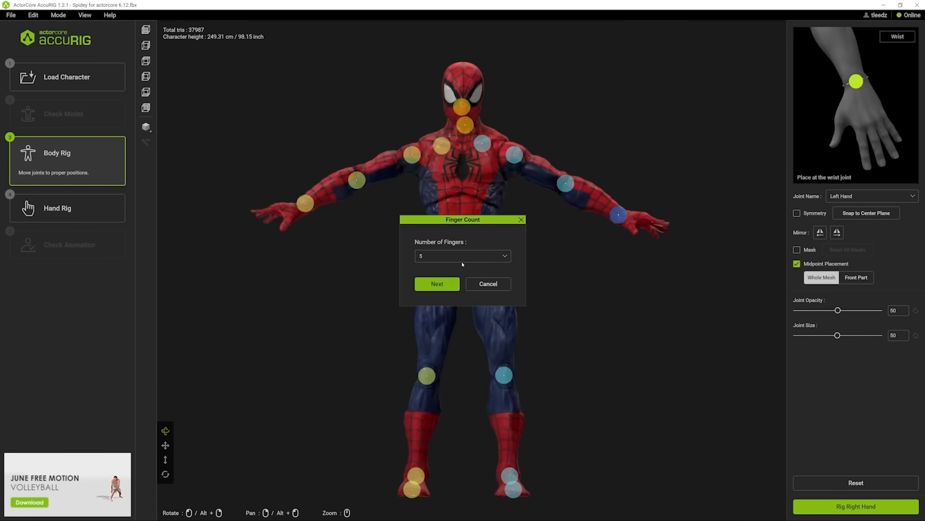
click(462, 256)
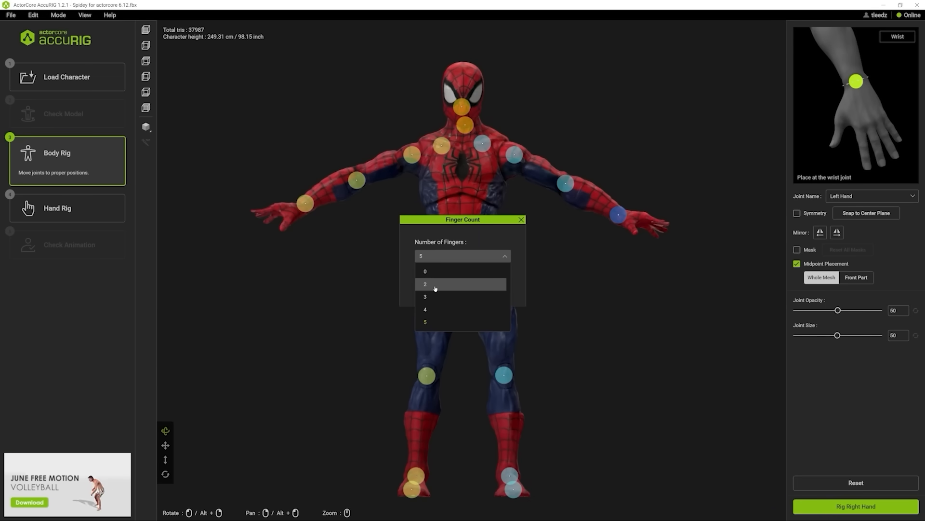
mouse_move(442, 271)
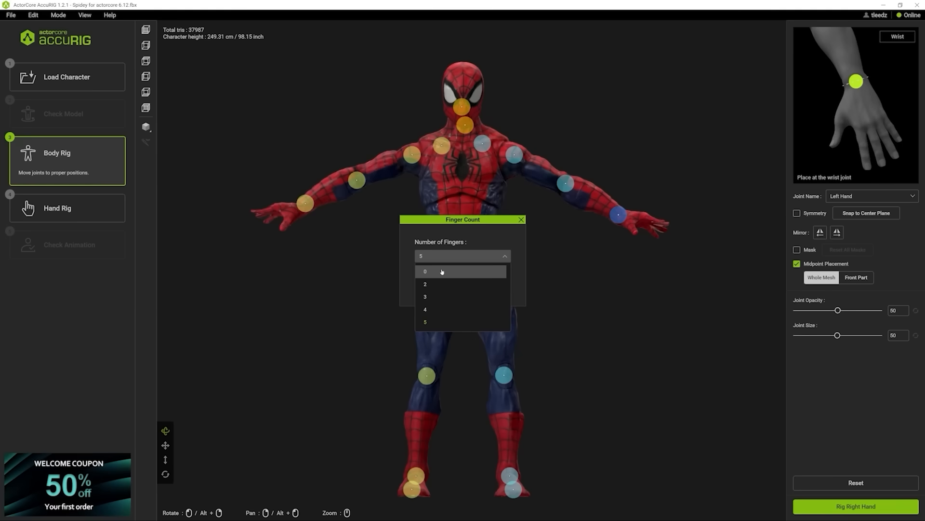
mouse_move(439, 284)
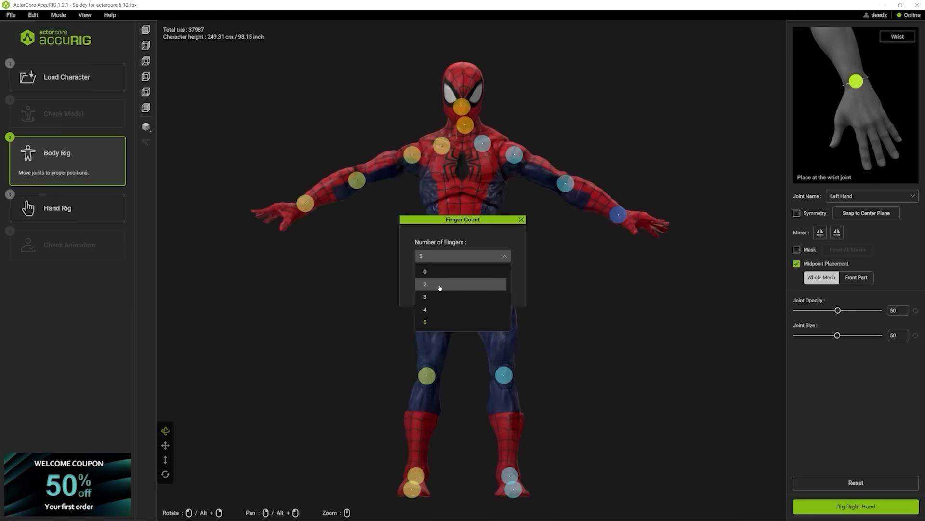
click(425, 284)
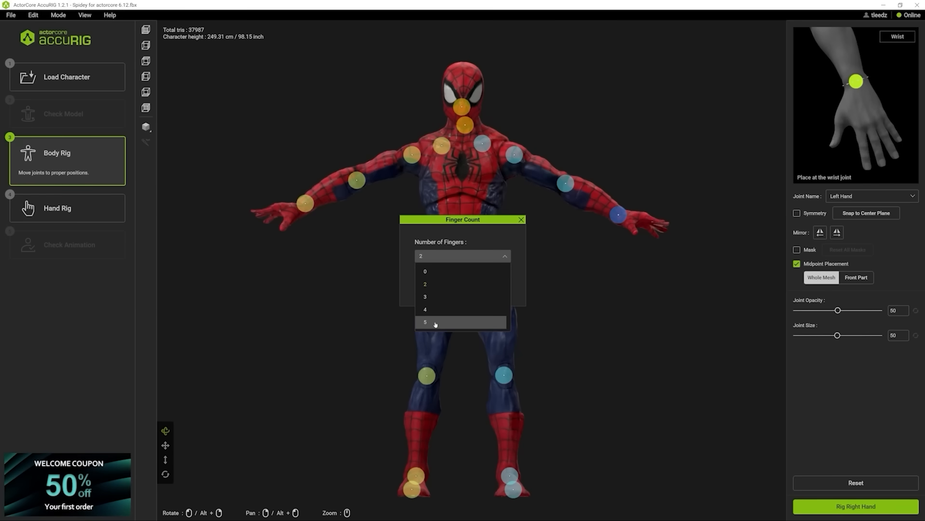
click(425, 321)
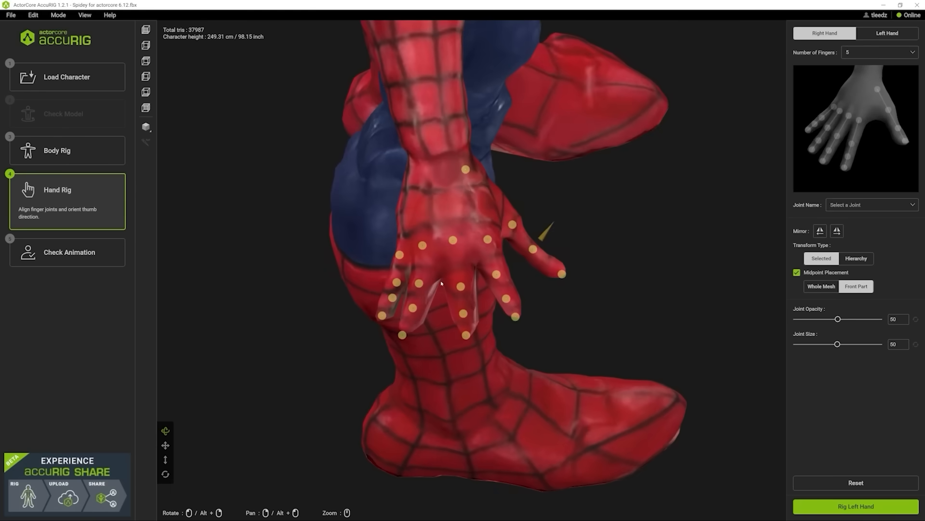
Align the right thumb, index, ring, pinky and middle finger joints with the fingers
click(466, 171)
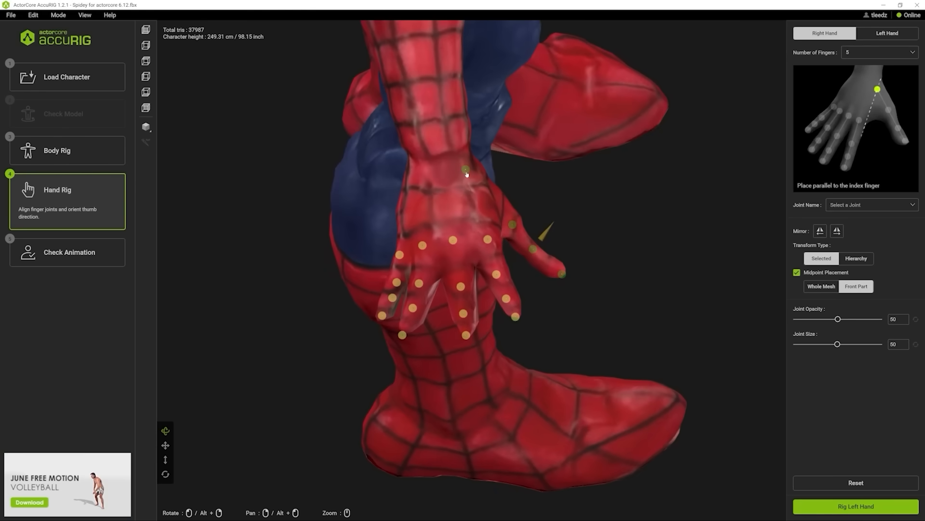
click(477, 179)
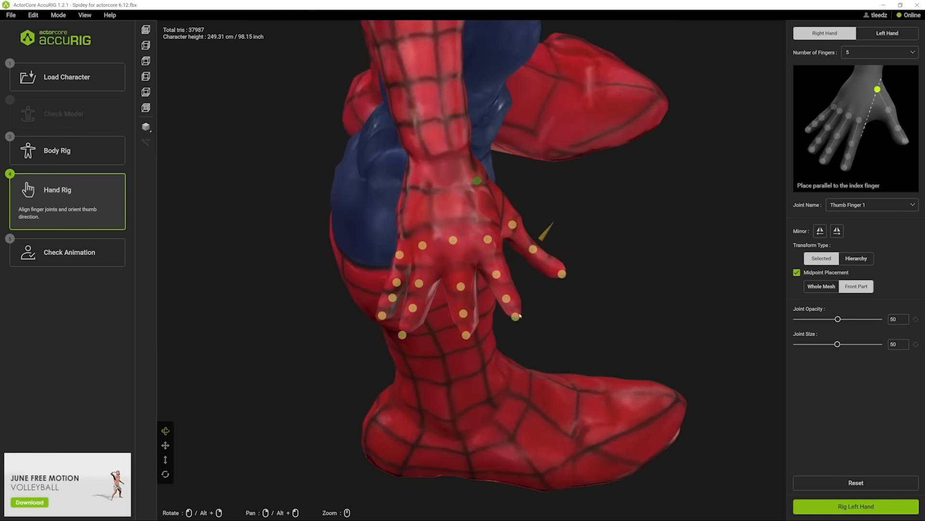
click(487, 243)
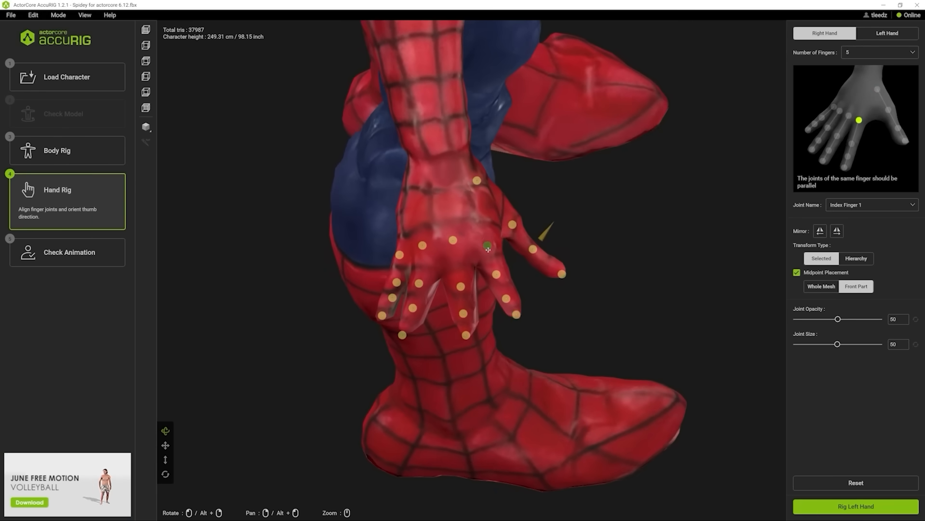
click(424, 248)
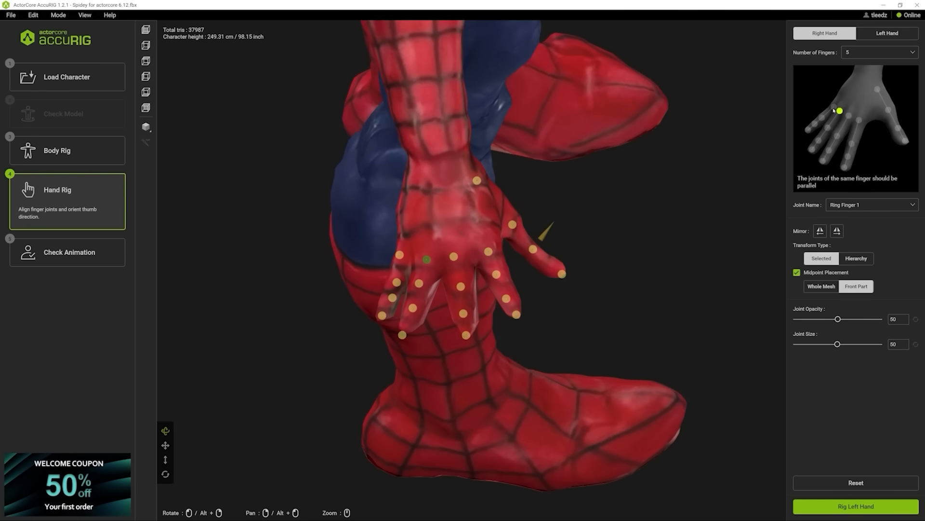
click(403, 256)
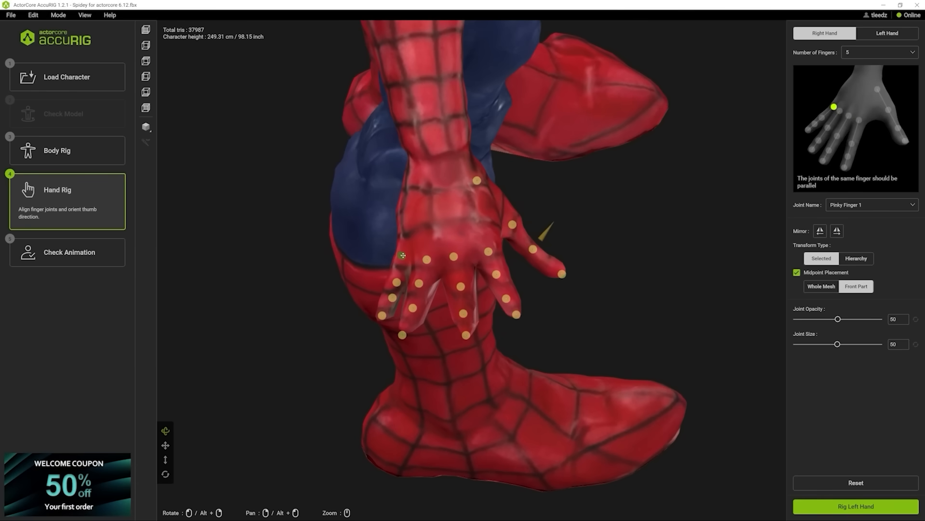
click(395, 278)
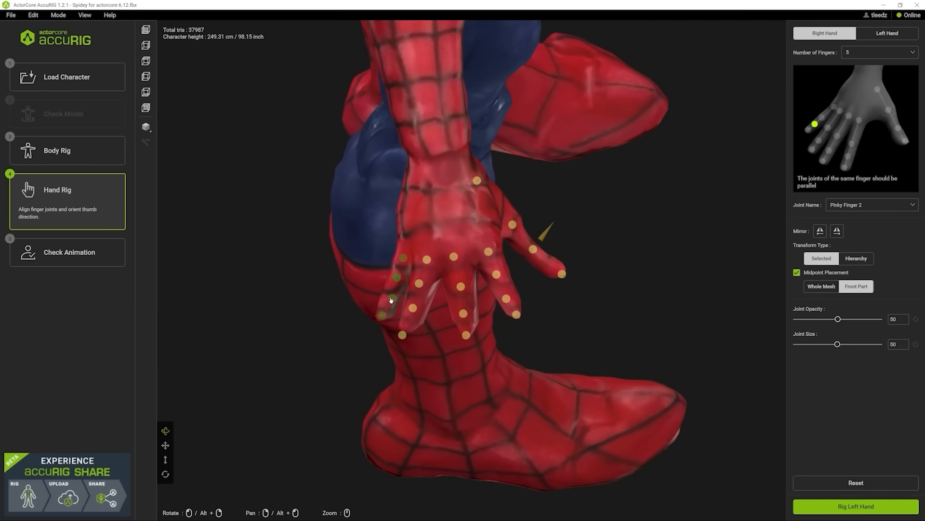
click(405, 324)
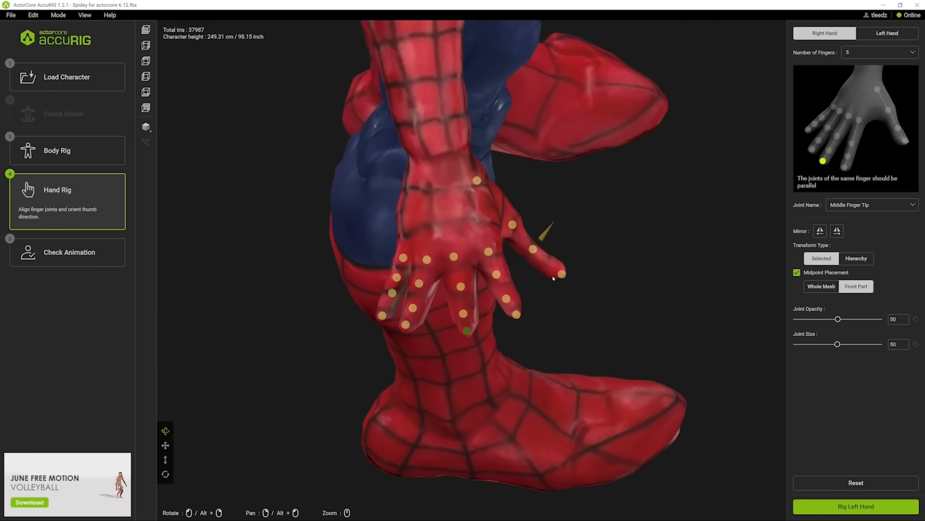
click(560, 271)
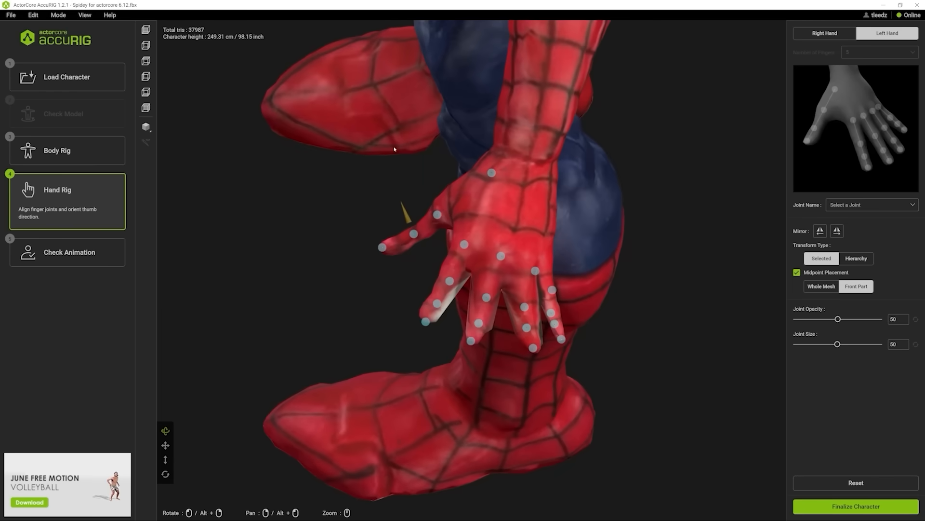
Align the left ring, middle, pinky, thumb and index finger joints onto the fingers
click(546, 274)
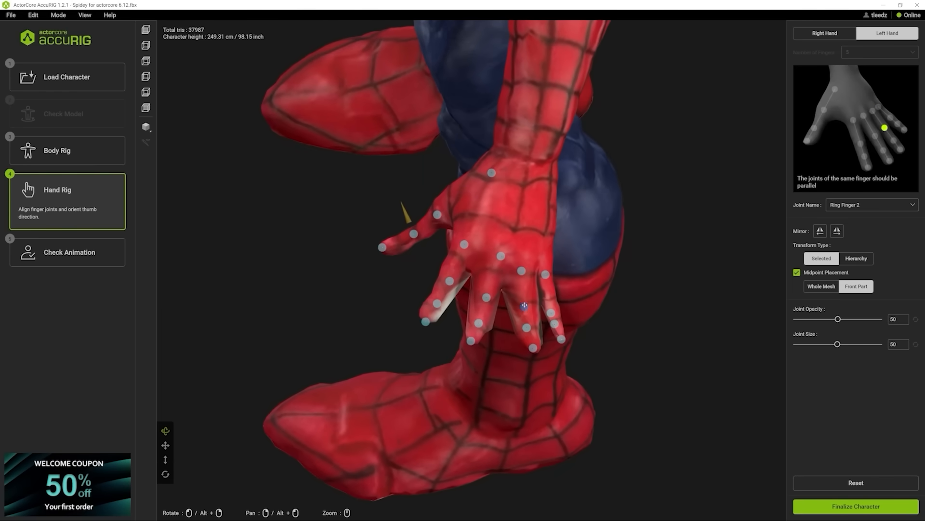
click(526, 326)
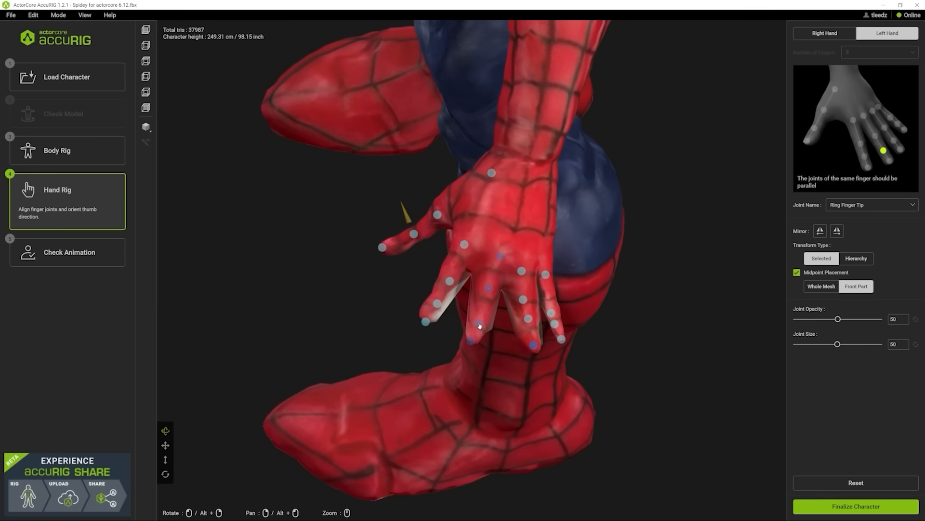
click(473, 336)
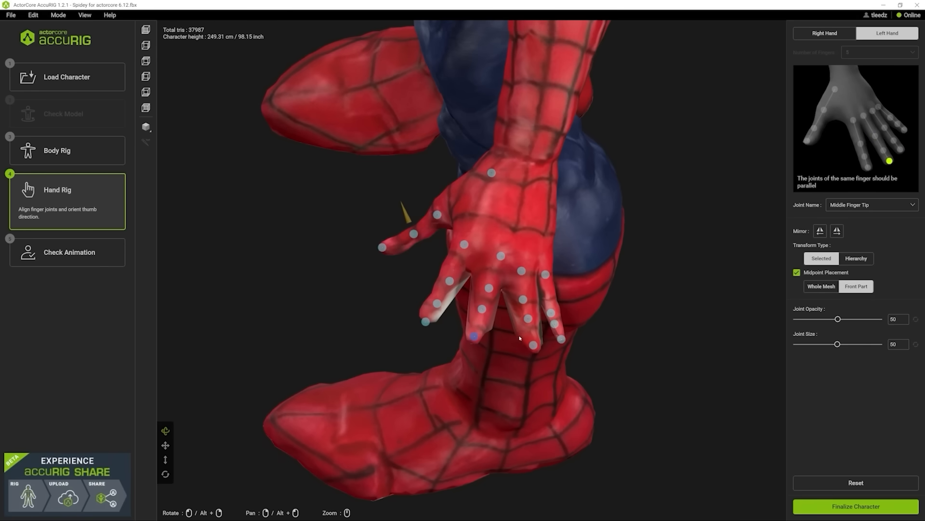
click(553, 321)
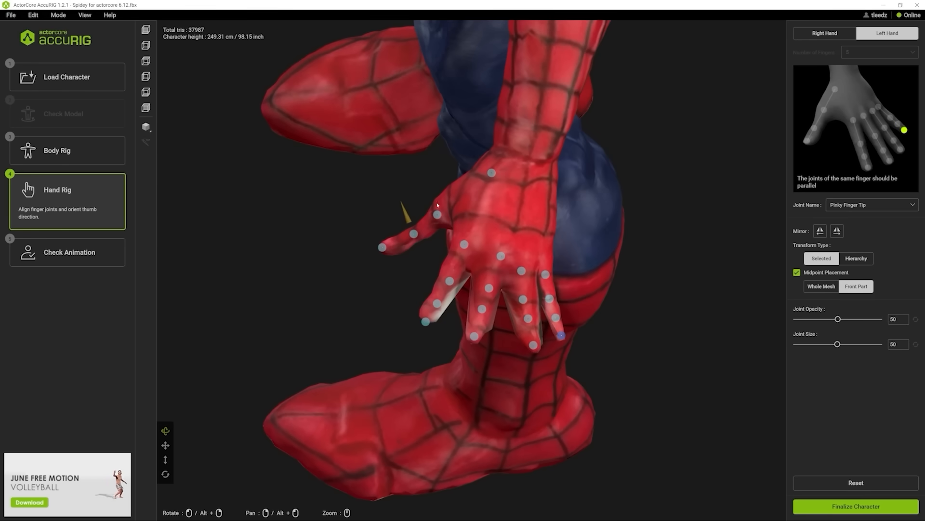
click(492, 172)
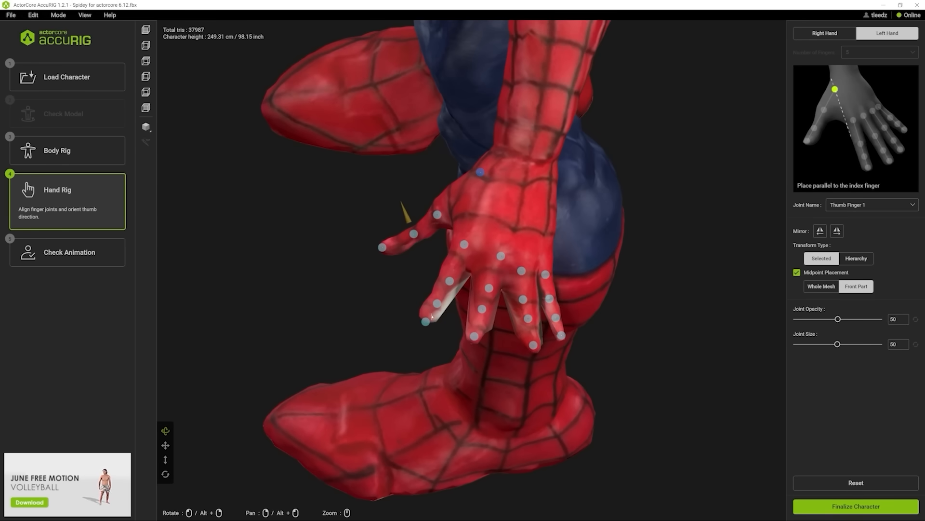
click(425, 317)
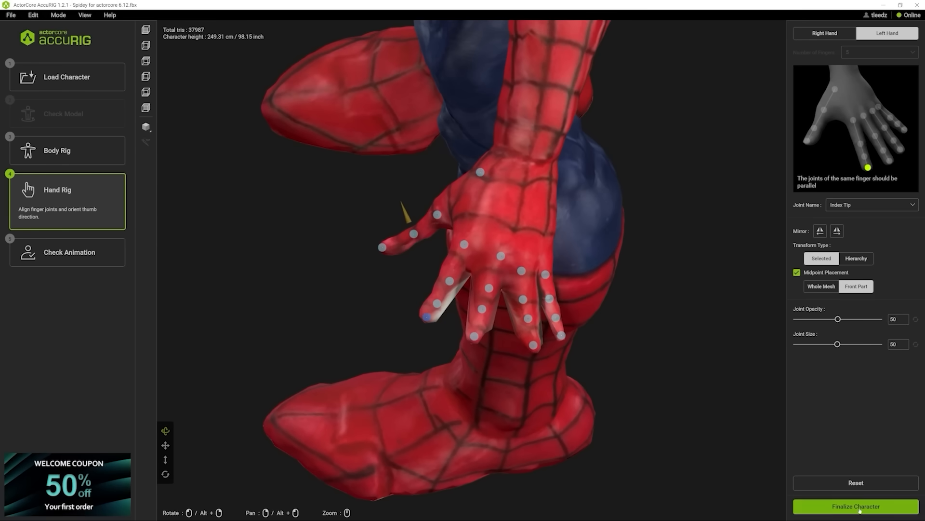
Finalize the Spider-Man rig and preview hand gesture and acting motions
click(854, 506)
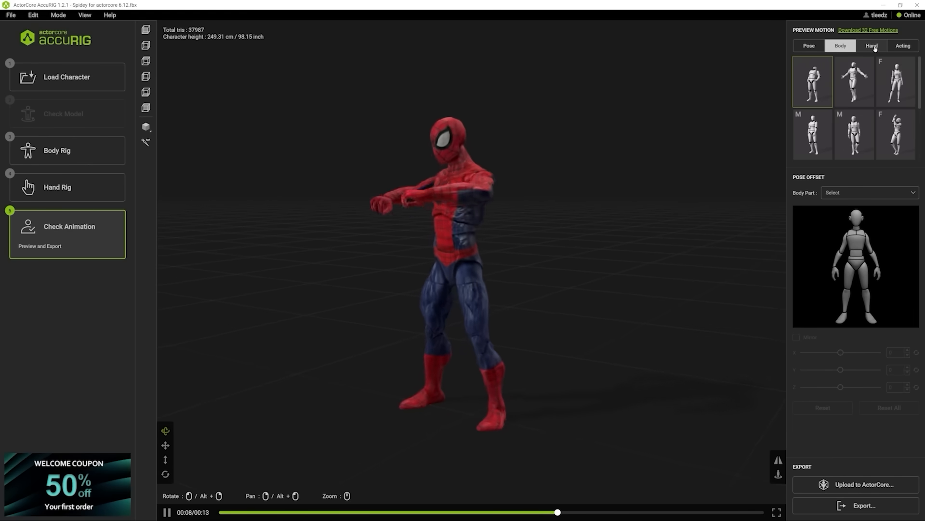
click(872, 45)
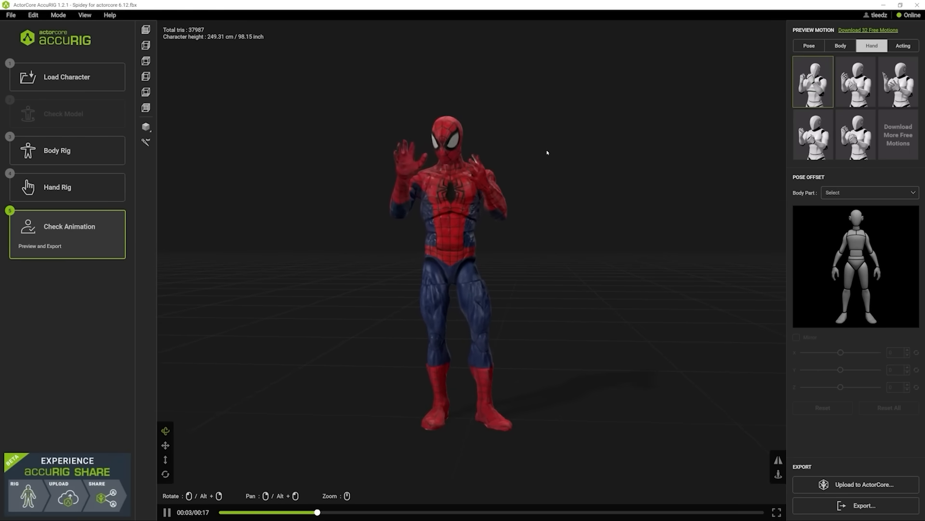
click(902, 45)
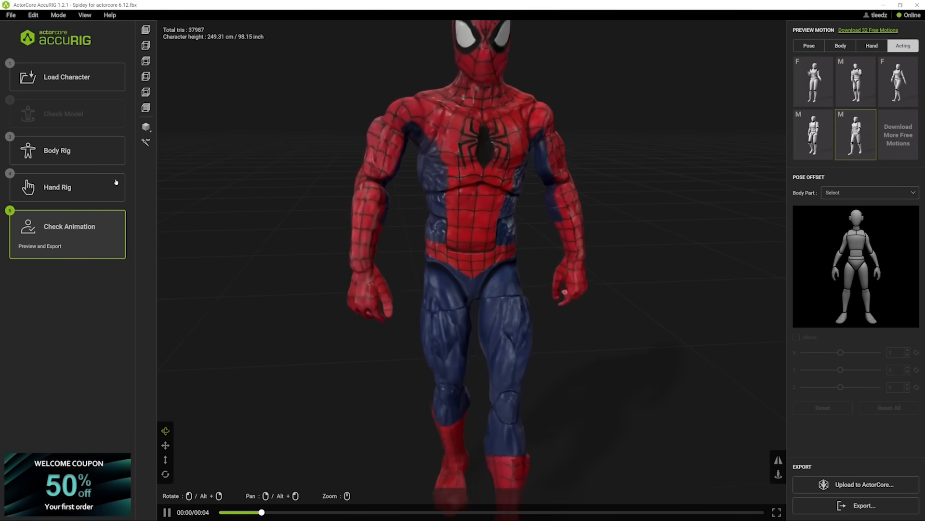
Recheck the right and left shoulder joints, then finalize the character rig again
click(57, 150)
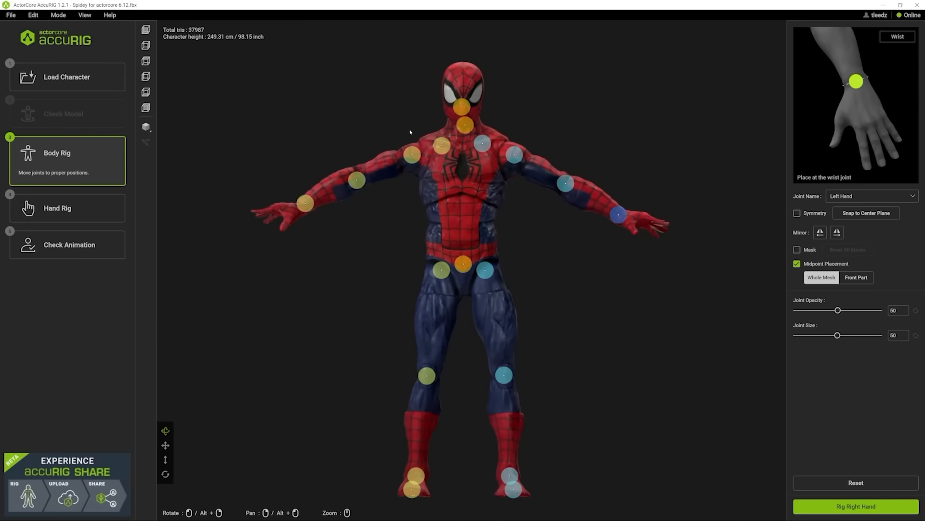
click(415, 158)
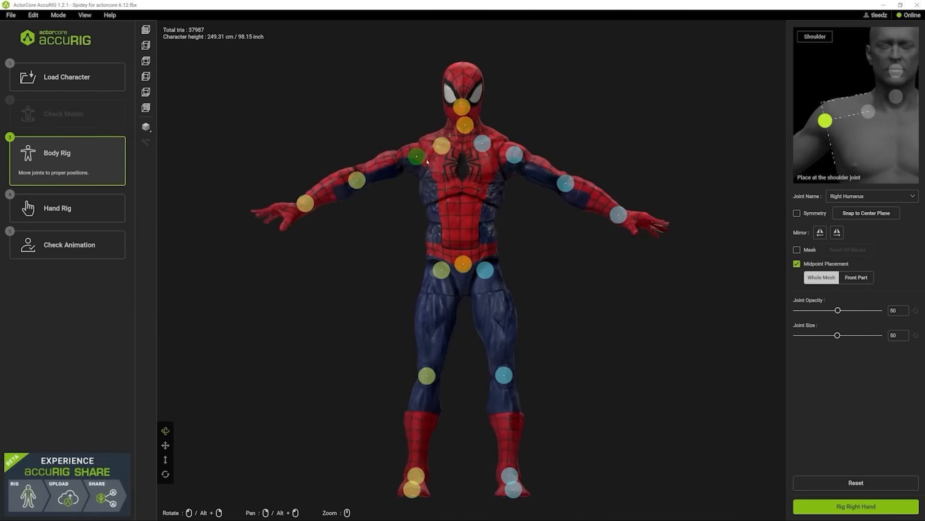
click(511, 157)
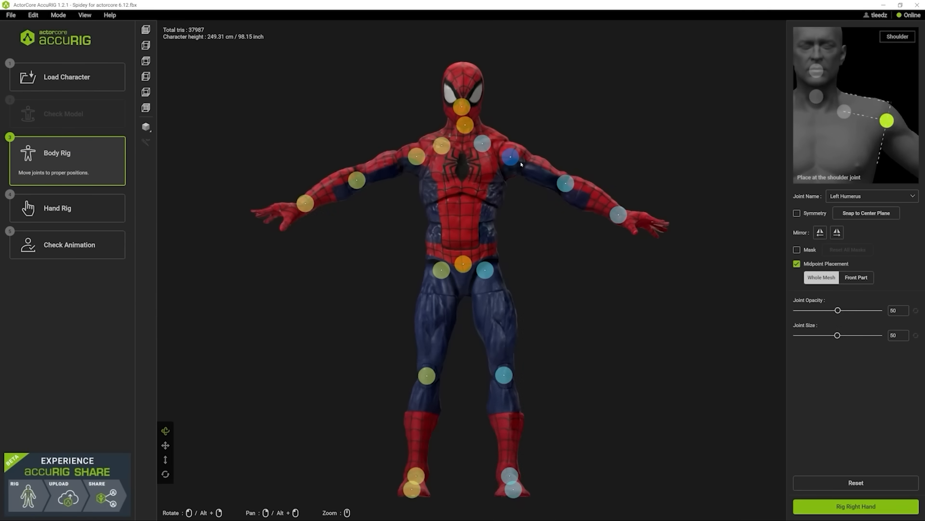
click(855, 506)
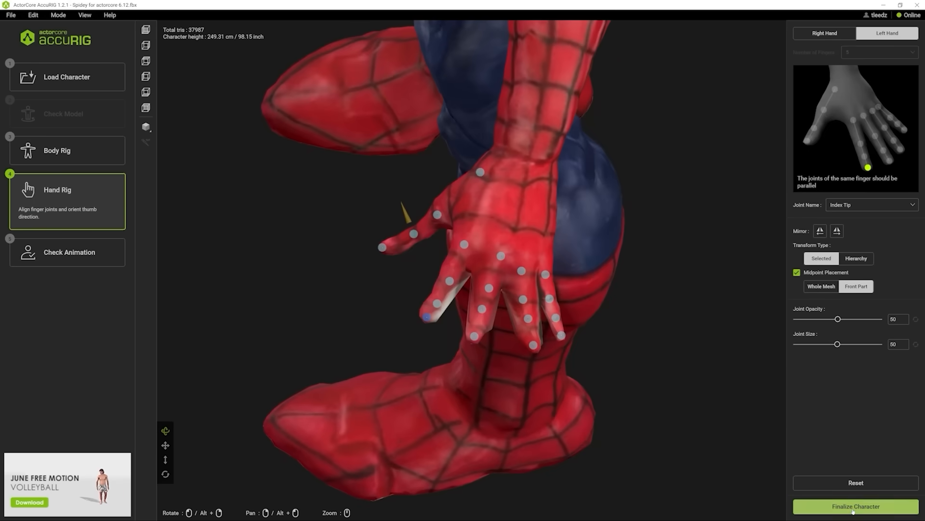
click(855, 505)
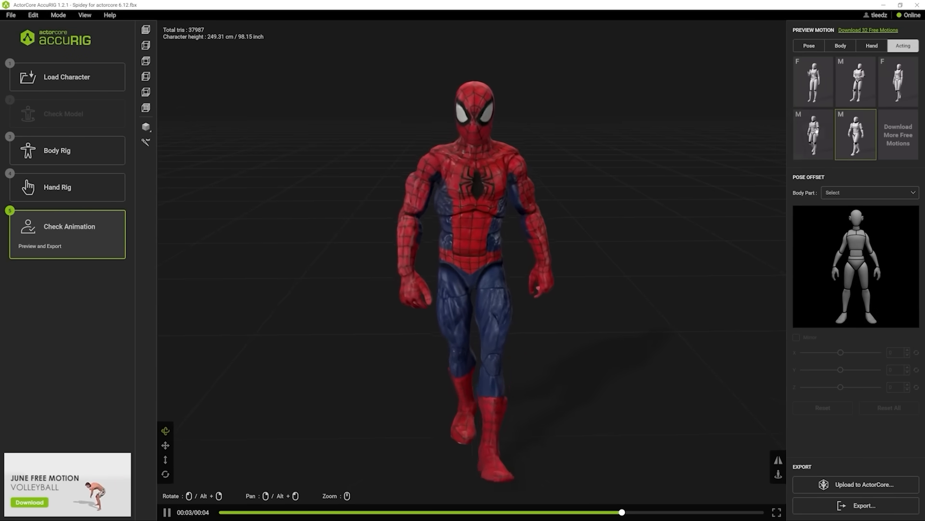
click(898, 81)
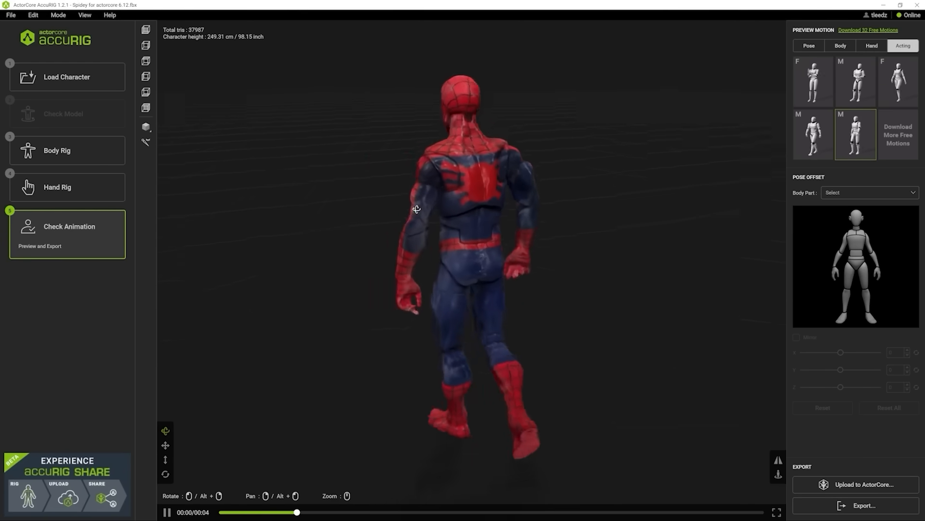
Save the rigged Spidey as an AccuRIG project in D:\Tests\ActorCore
click(10, 15)
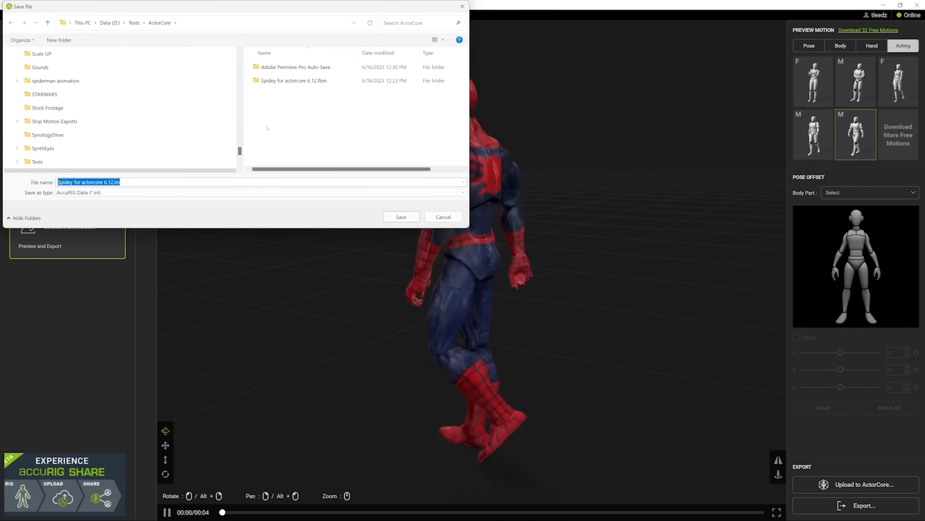
click(400, 217)
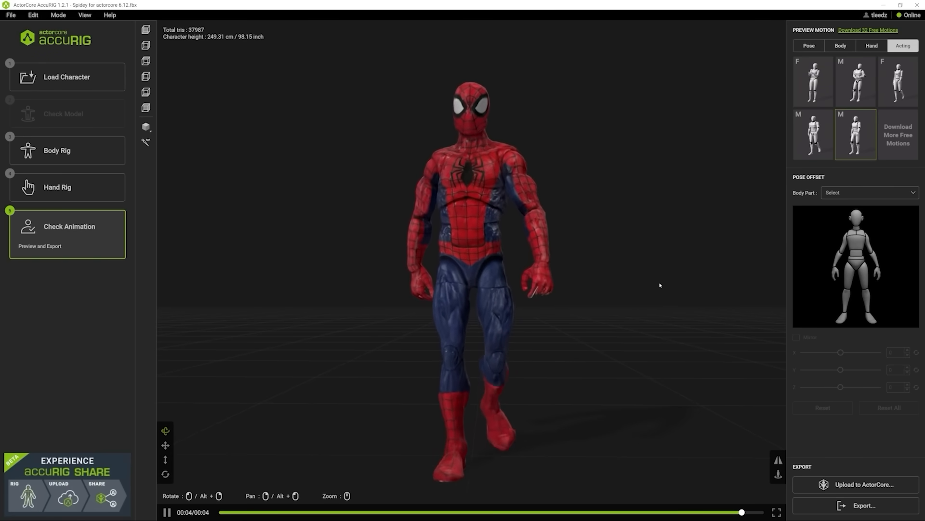
Open the uploaded Spidey actor on the ActorCore website from the Upload Completed dialog
click(862, 484)
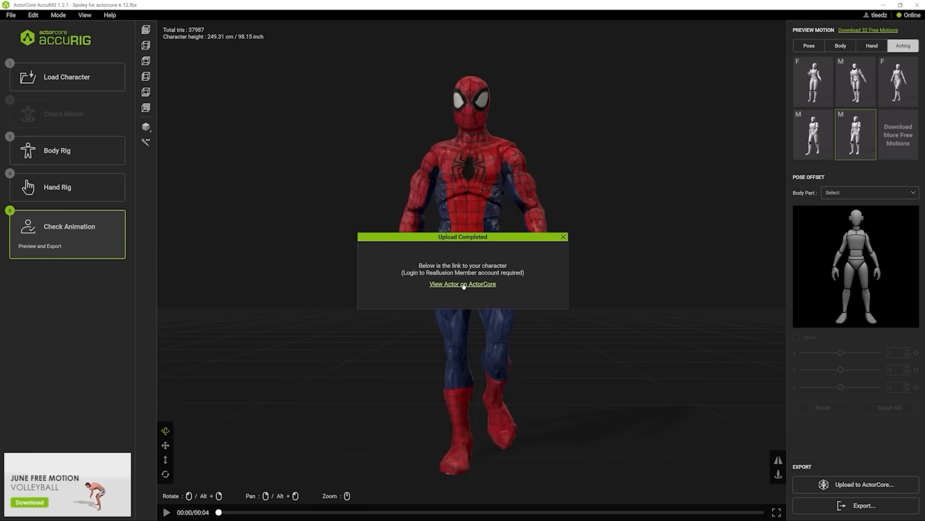
click(463, 284)
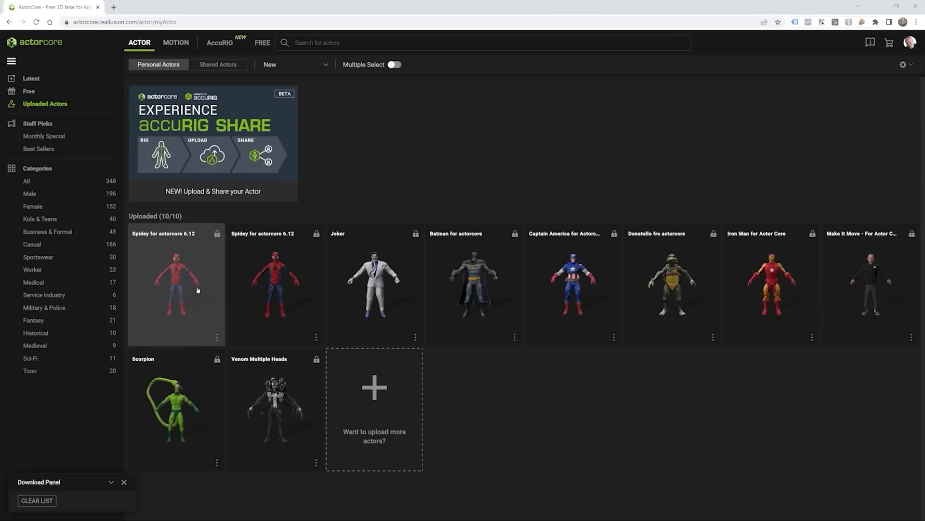
Play the Spidey for actorcore 6.12 card in the Preview panel, then focus the motion search
click(176, 283)
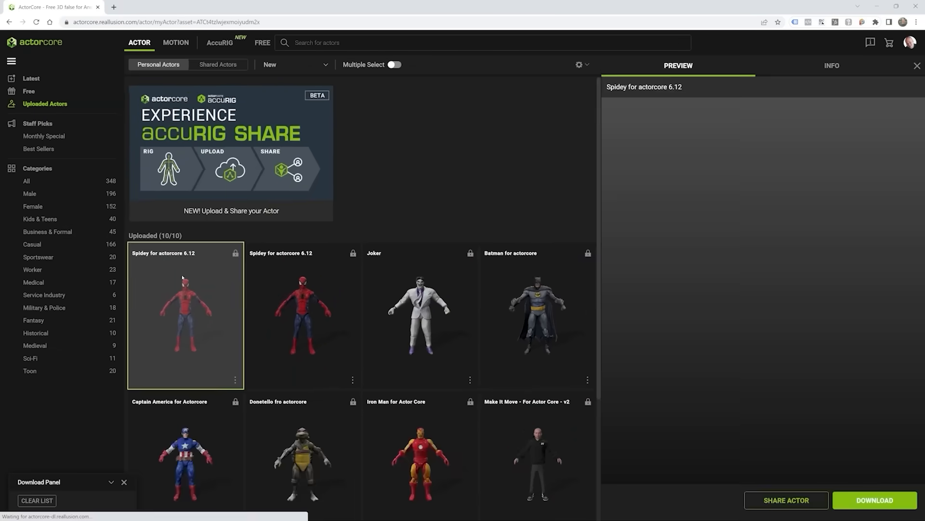
click(185, 315)
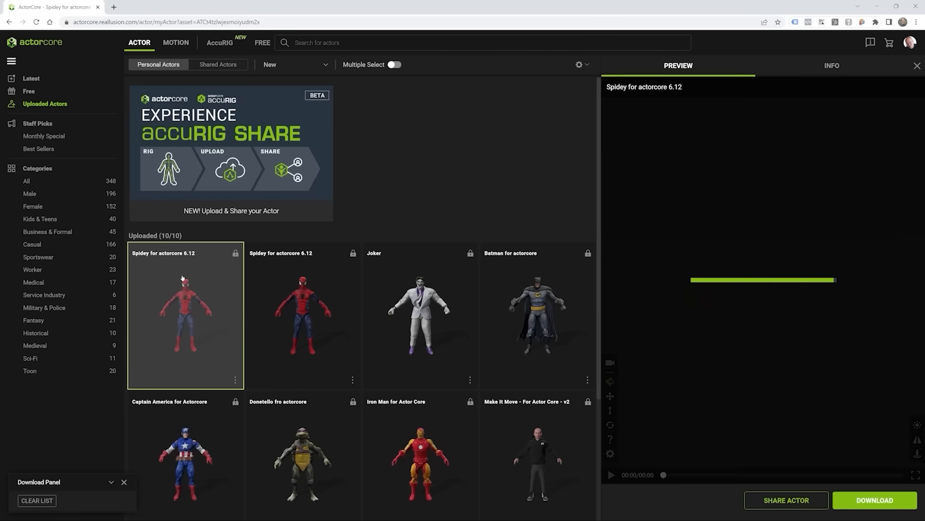
click(612, 474)
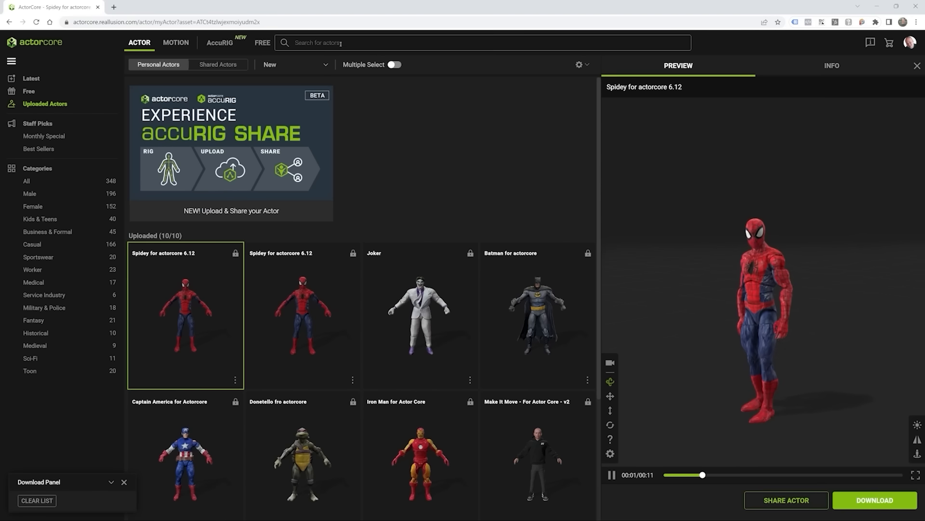
click(176, 43)
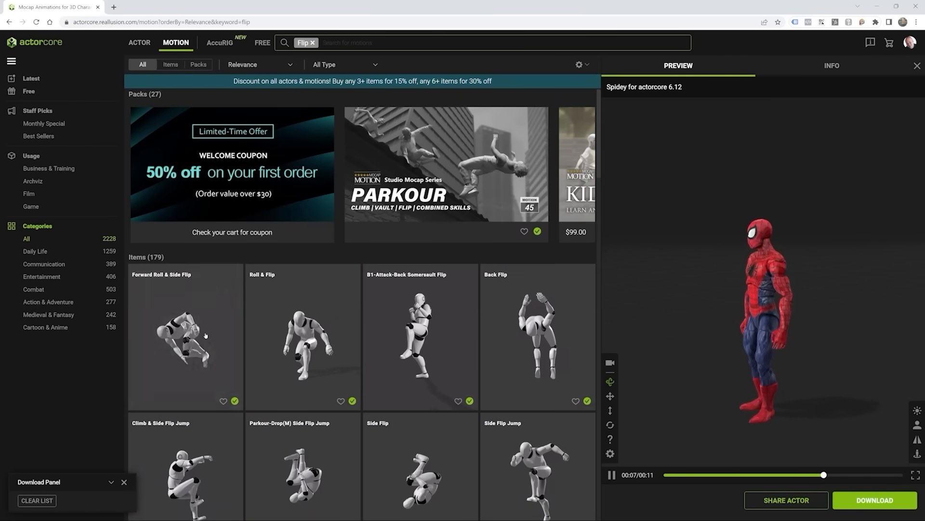
Preview Forward Roll & Side Flip, Roll & Flip, then Back Flip on Spidey
click(184, 336)
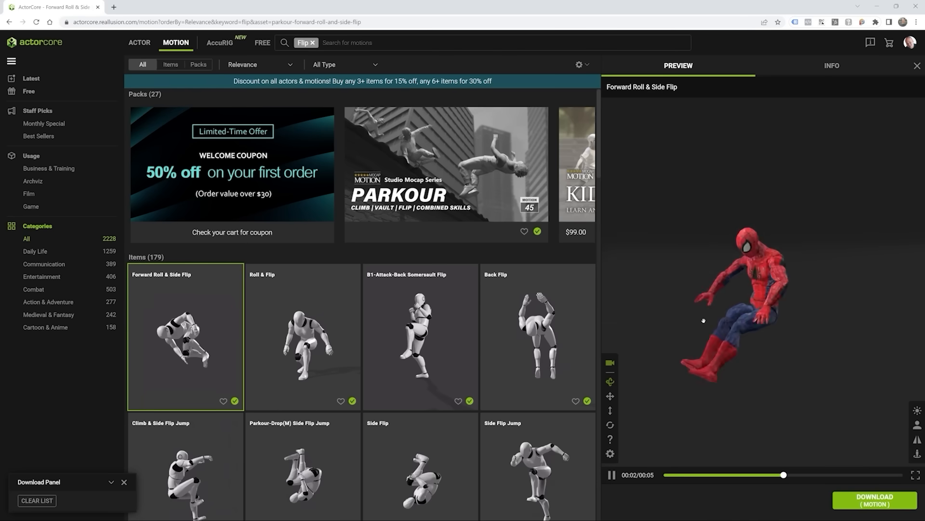
click(302, 337)
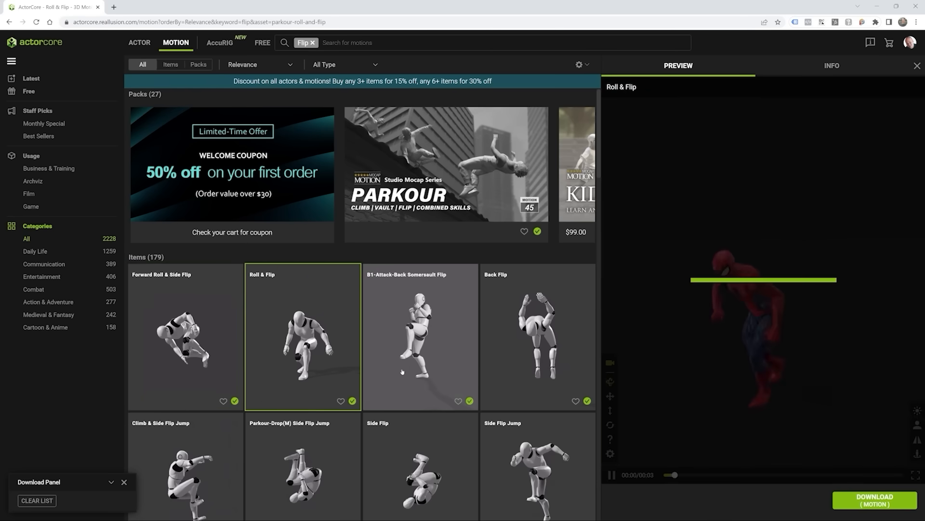
click(537, 335)
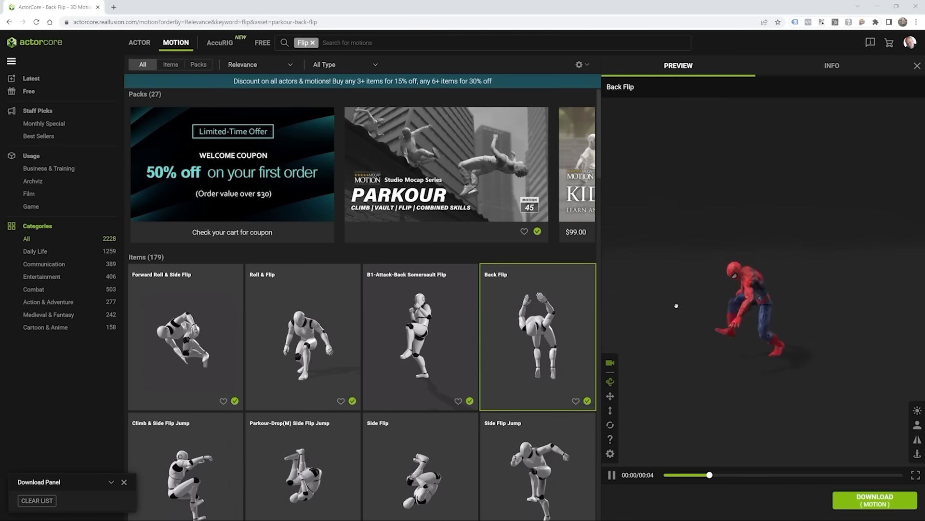
Pause, resume and replay the Back Flip preview to review it
click(611, 475)
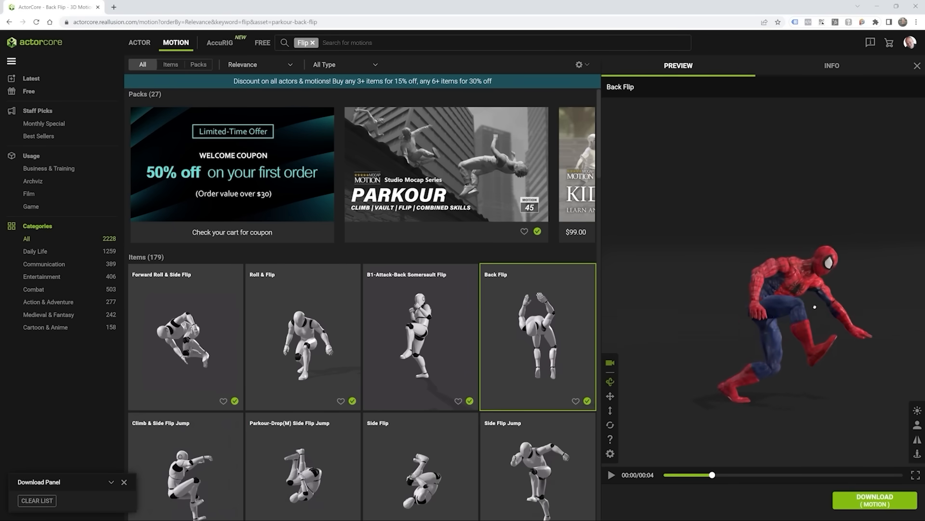
click(611, 473)
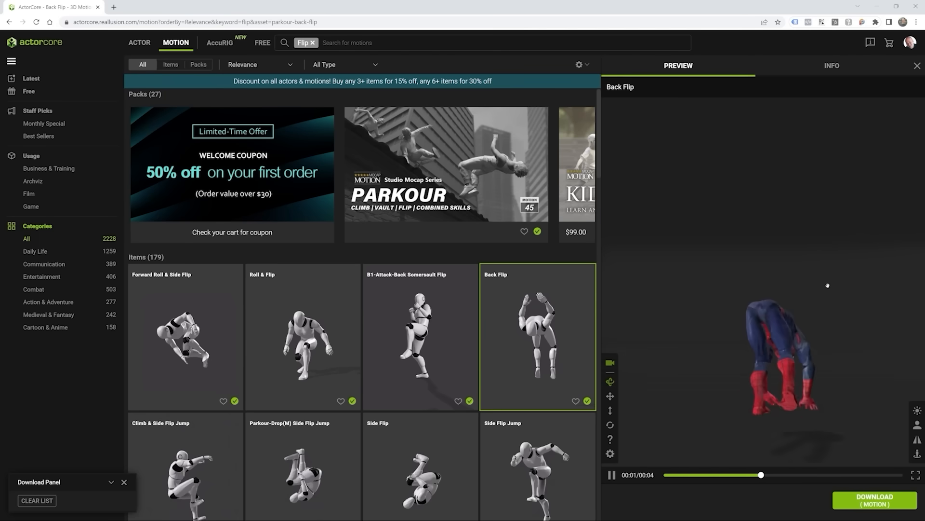
click(611, 474)
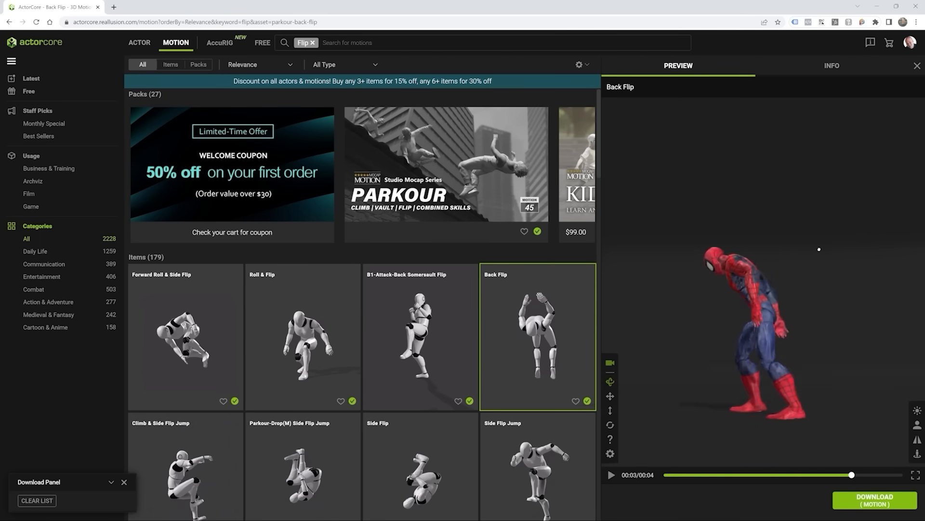
click(611, 475)
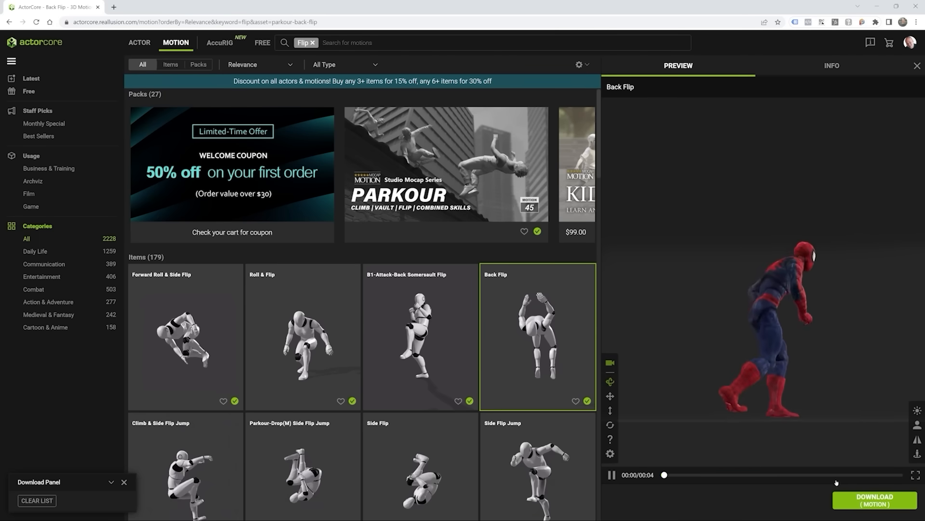
Start the Back Flip download with the uploaded Spidey actor as the target
click(874, 499)
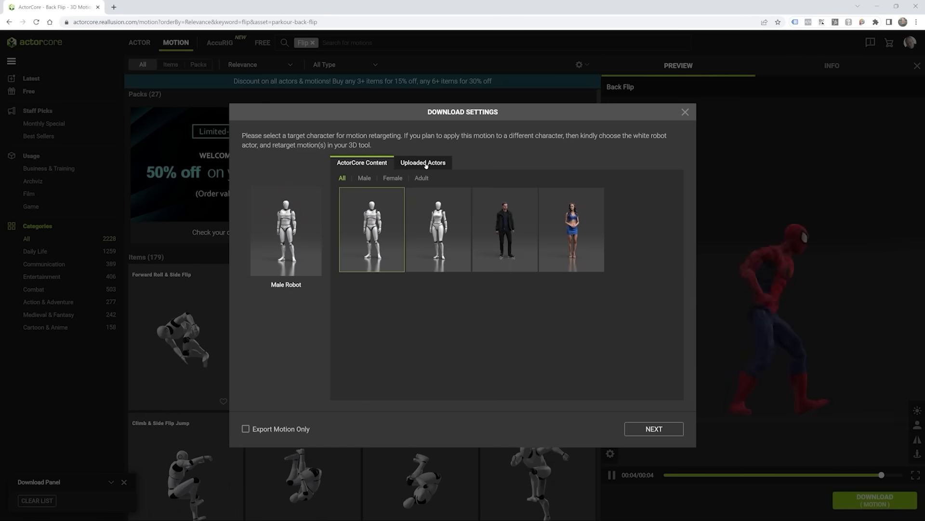
click(423, 162)
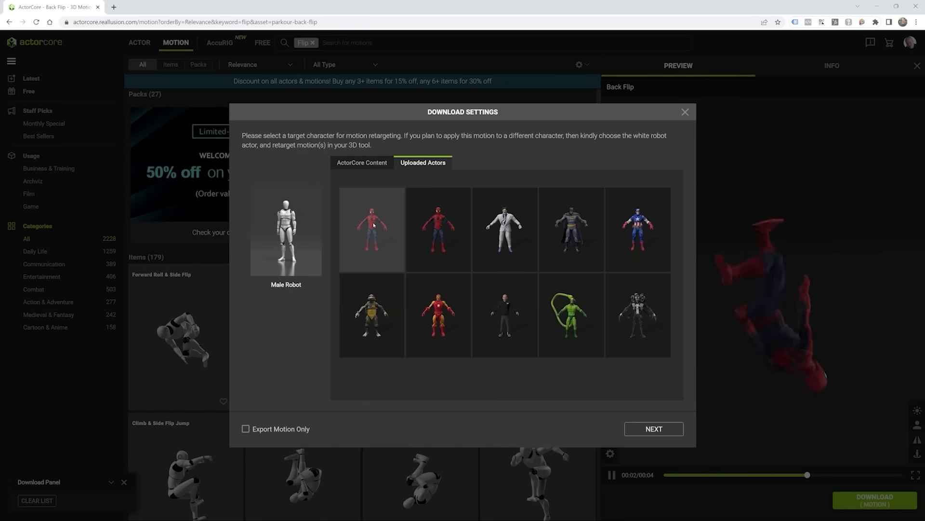
click(653, 428)
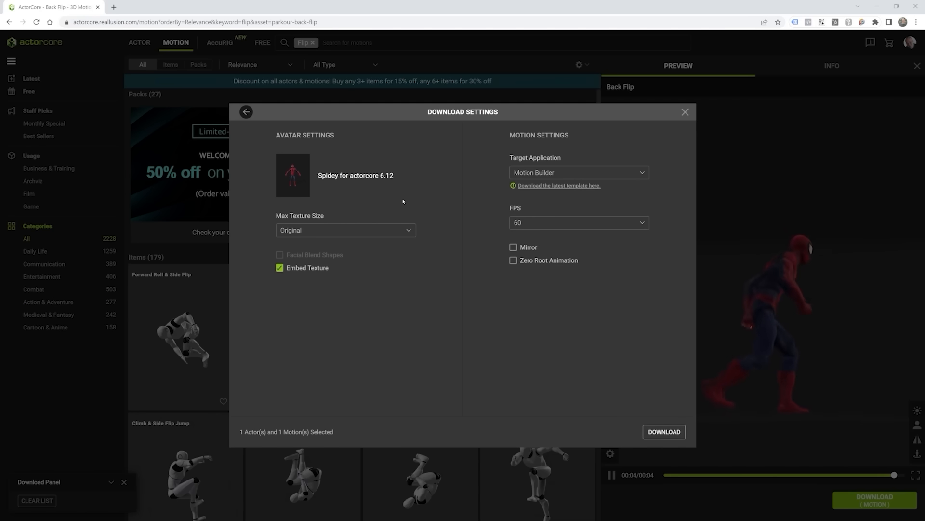
Download for Blender with Embed Texture on and Mirror off
click(578, 172)
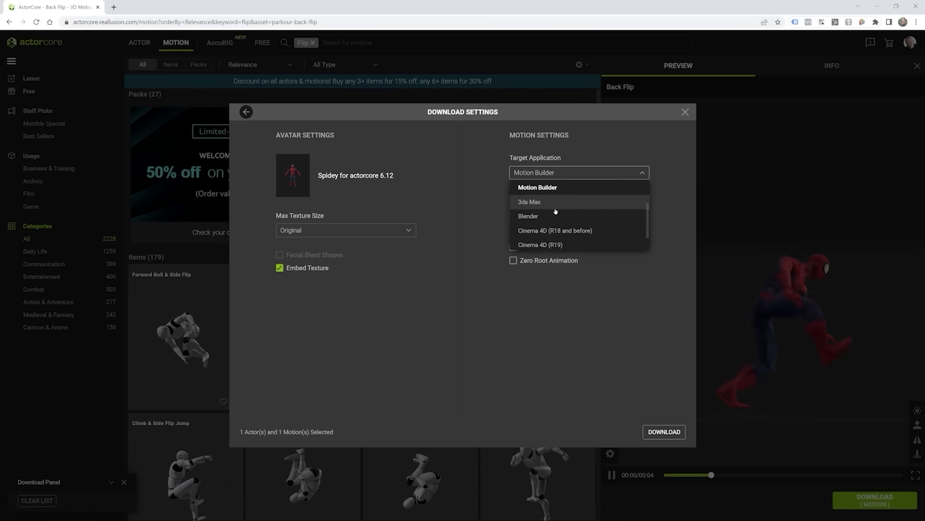
click(528, 216)
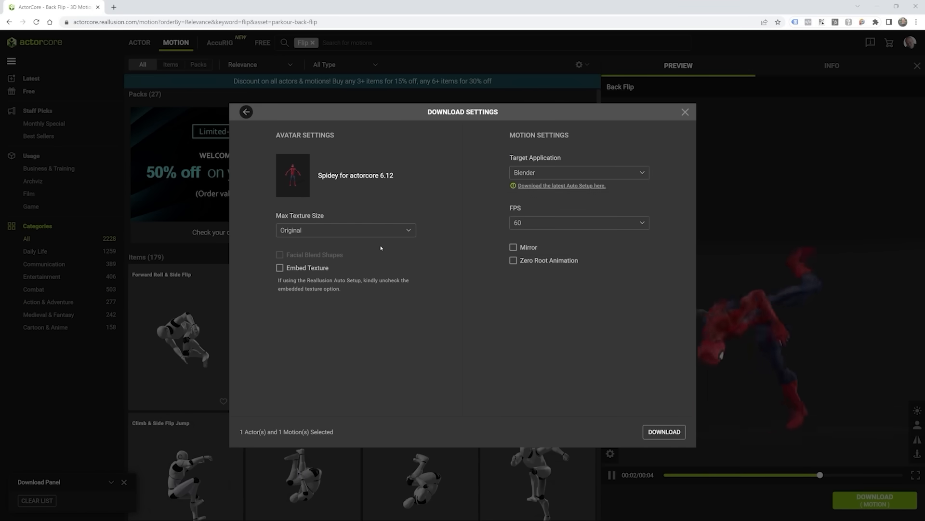
click(279, 268)
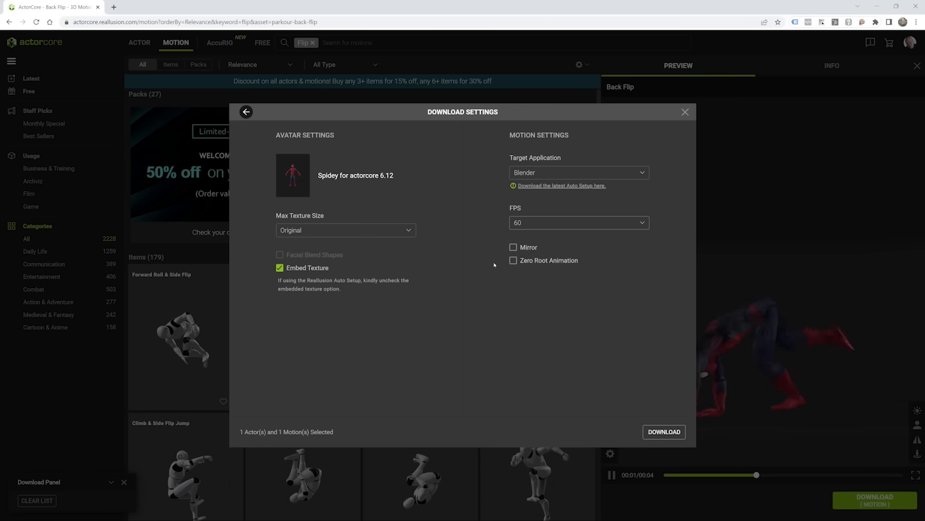
click(512, 247)
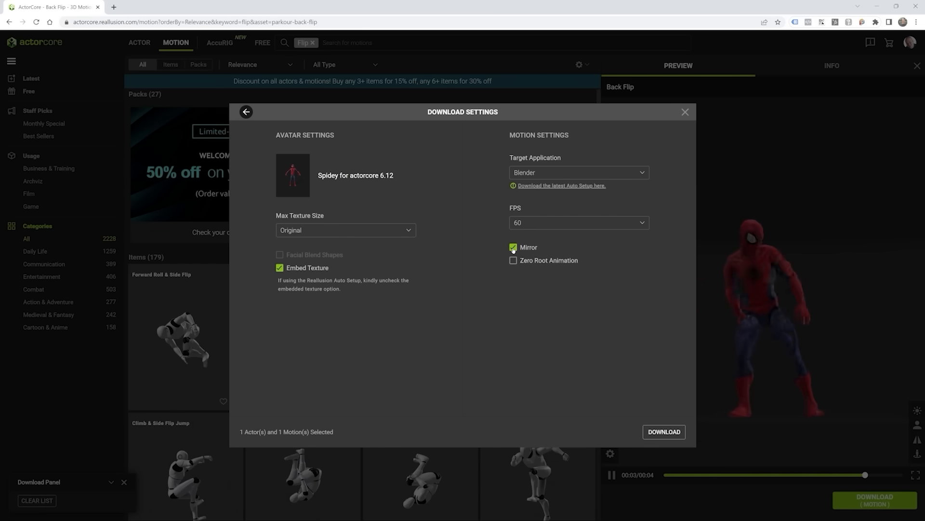
click(512, 247)
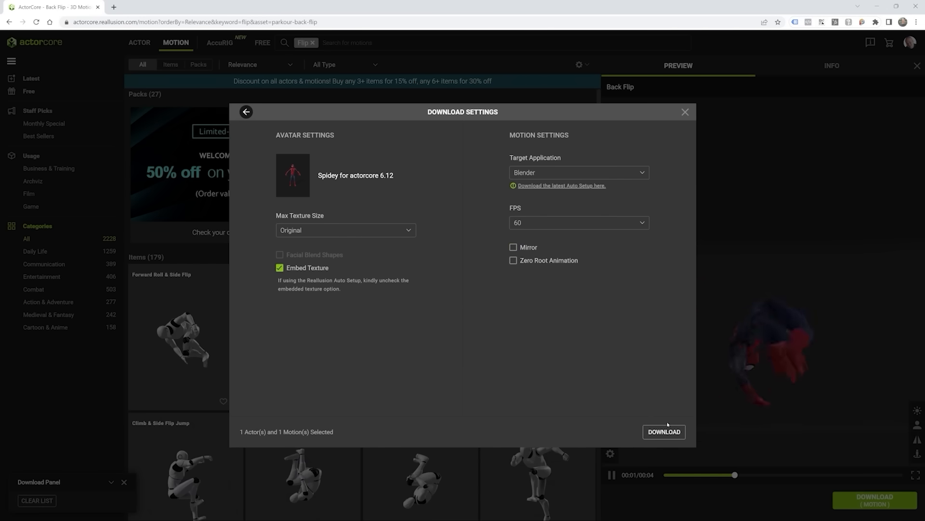
click(663, 432)
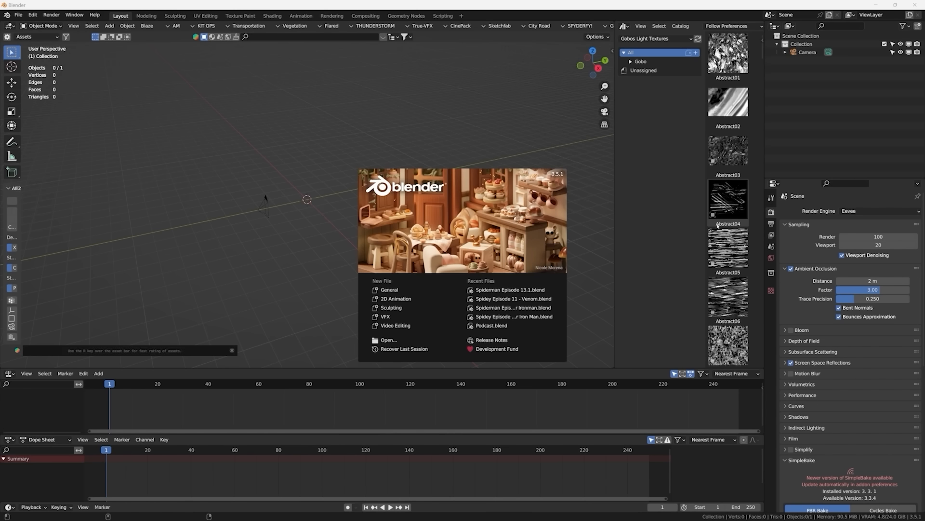
Launch Blender and wait on its start splash screen
click(231, 350)
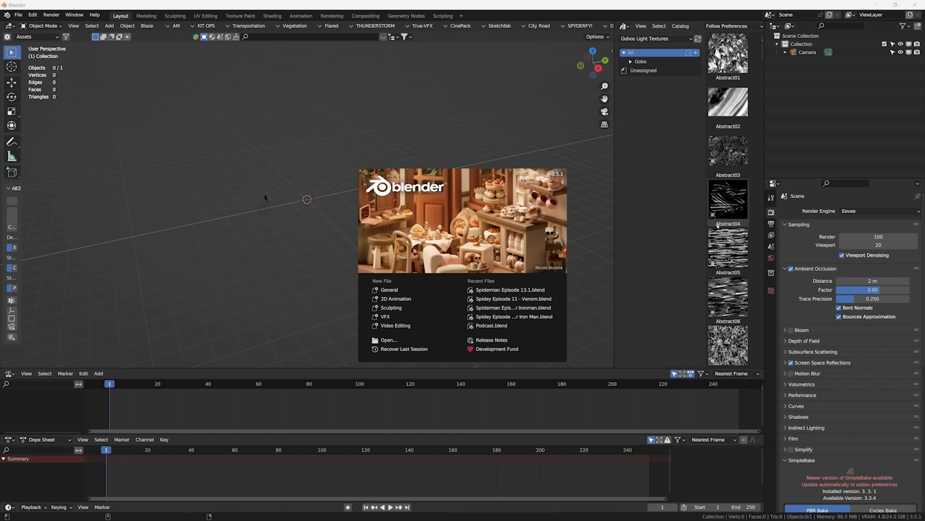
mouse_move(480, 133)
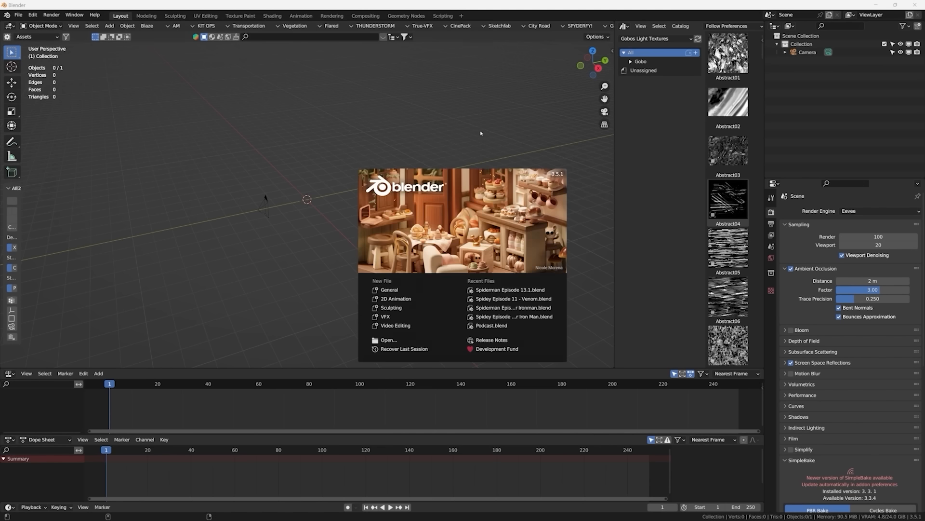
Import autorig_actor.fbx from D:\Tests\ActorCore\Spidey BackFlip\Actor\Spidey for actorcore 6.12
click(18, 14)
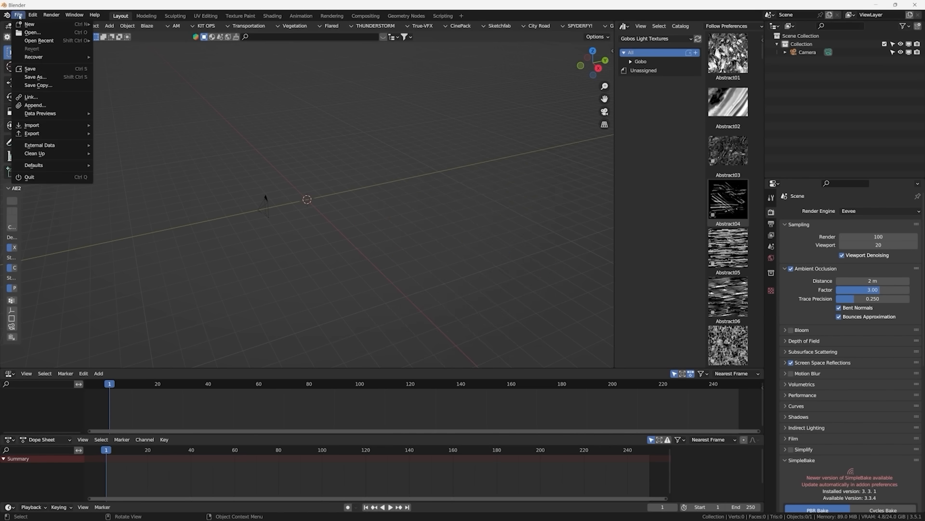
click(32, 124)
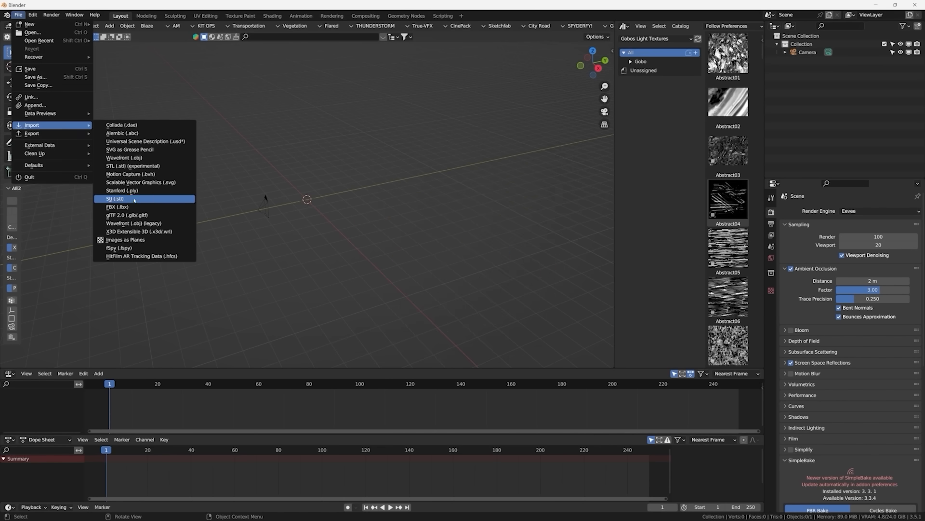
click(118, 206)
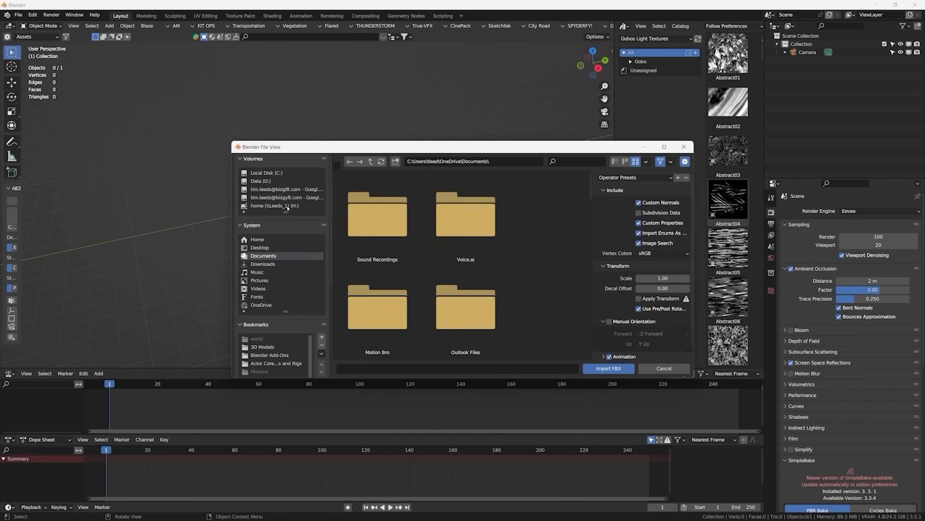
click(260, 171)
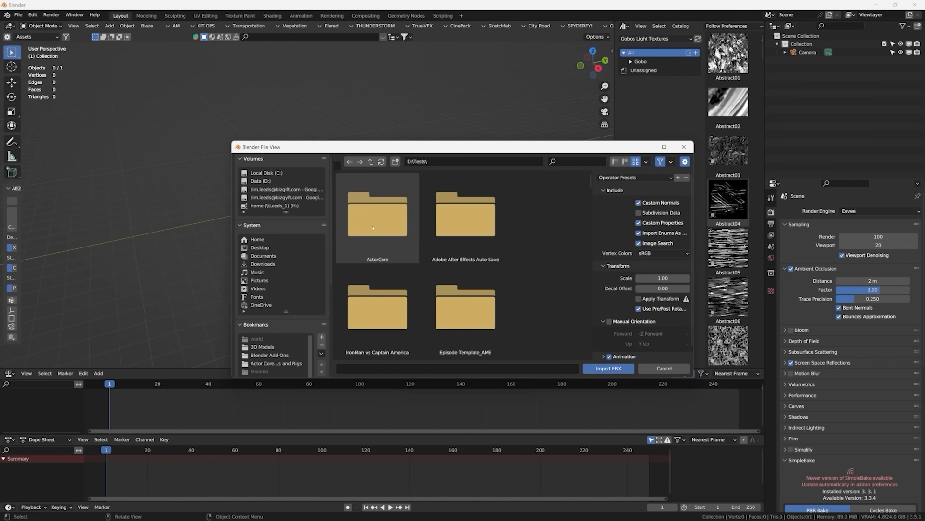
double_click(377, 215)
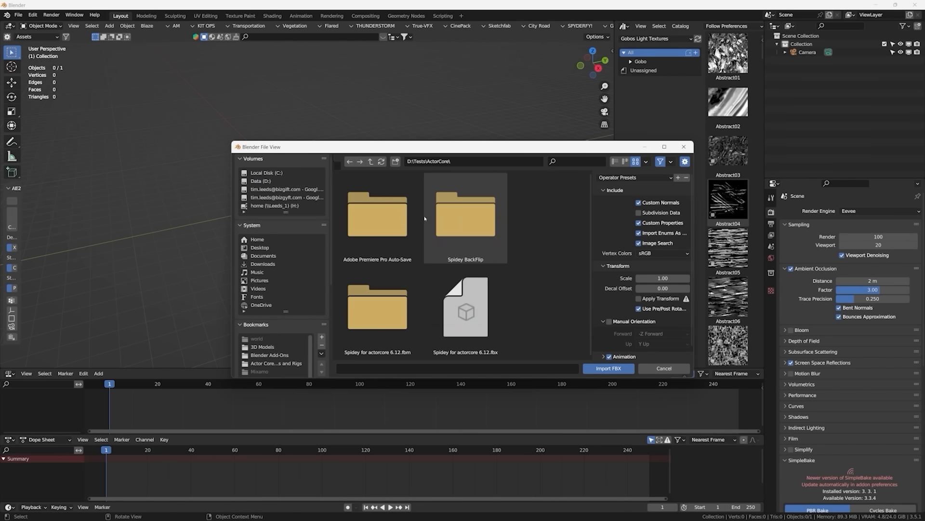
double_click(465, 210)
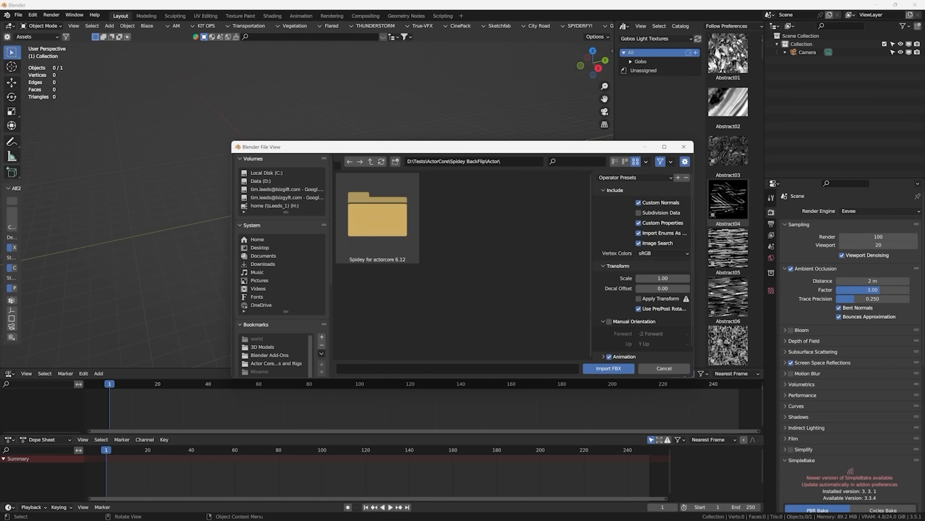
double_click(376, 213)
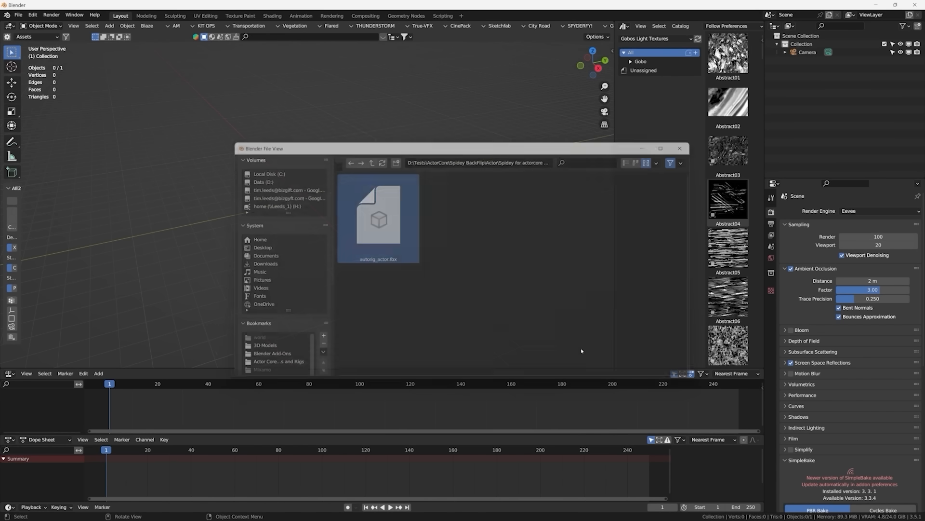
double_click(378, 218)
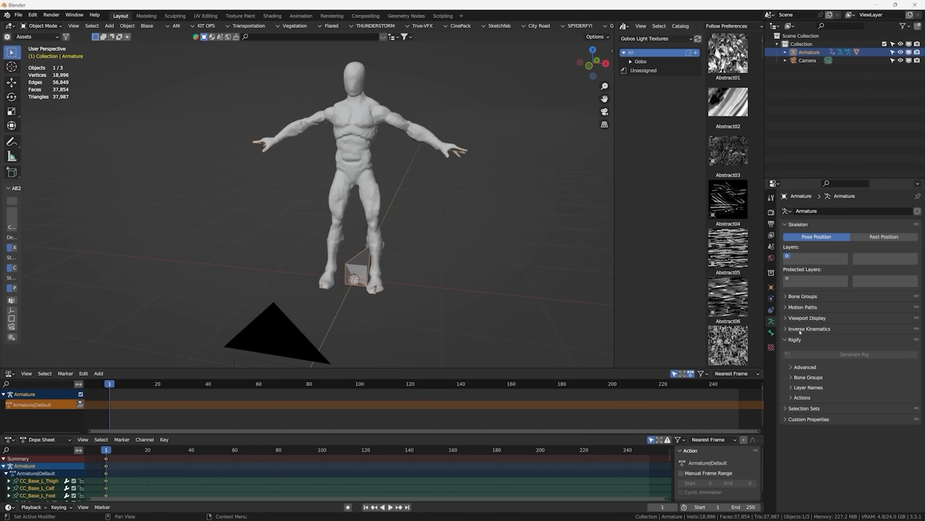
Enable In Front in the armature's Viewport Display settings
click(807, 317)
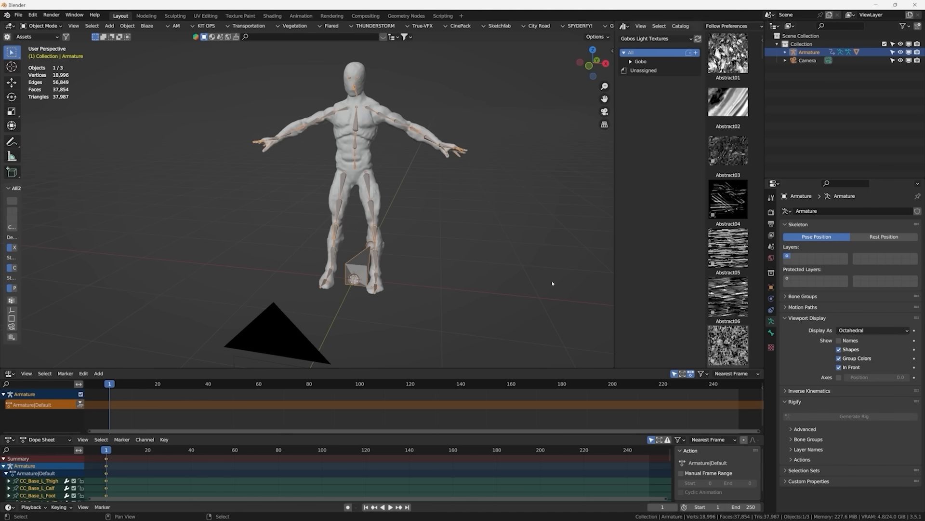
click(423, 219)
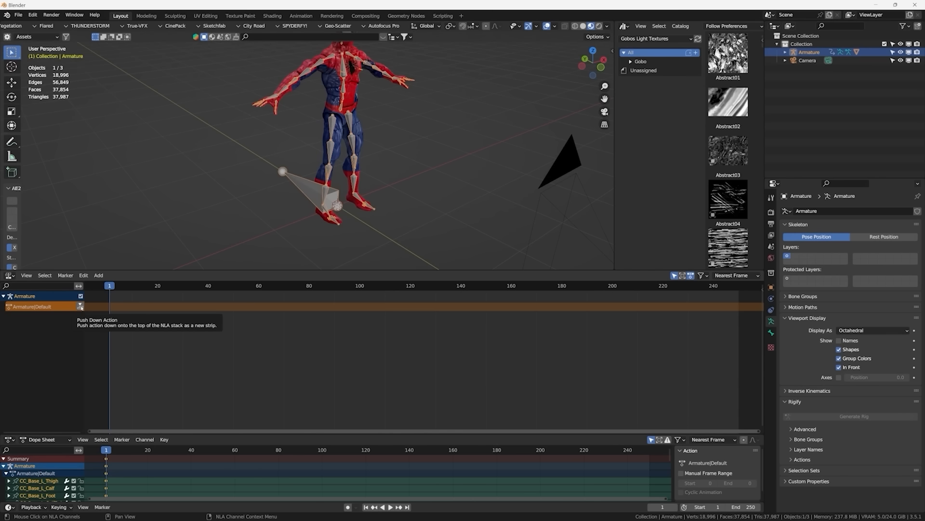
mouse_move(105, 307)
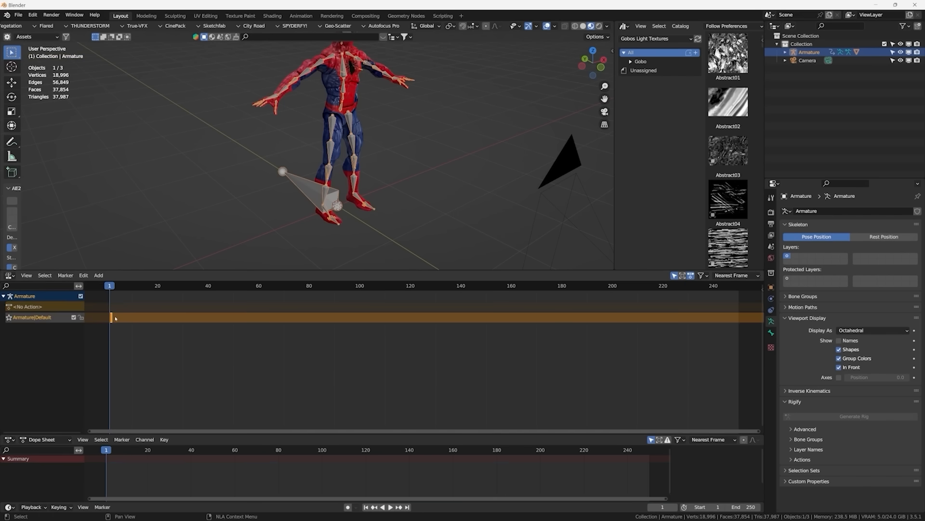
Import parkour-back-flip.fbx from the Motion folder as an FBX
click(19, 14)
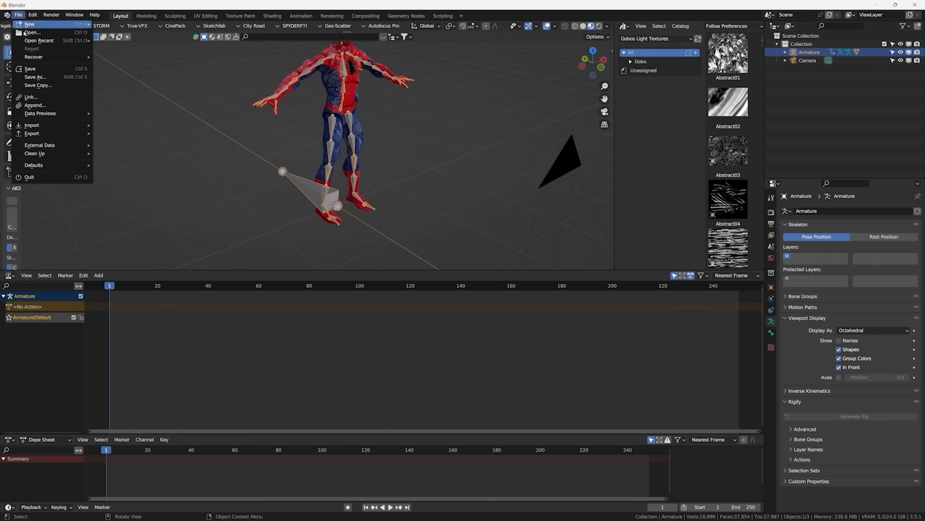
click(32, 124)
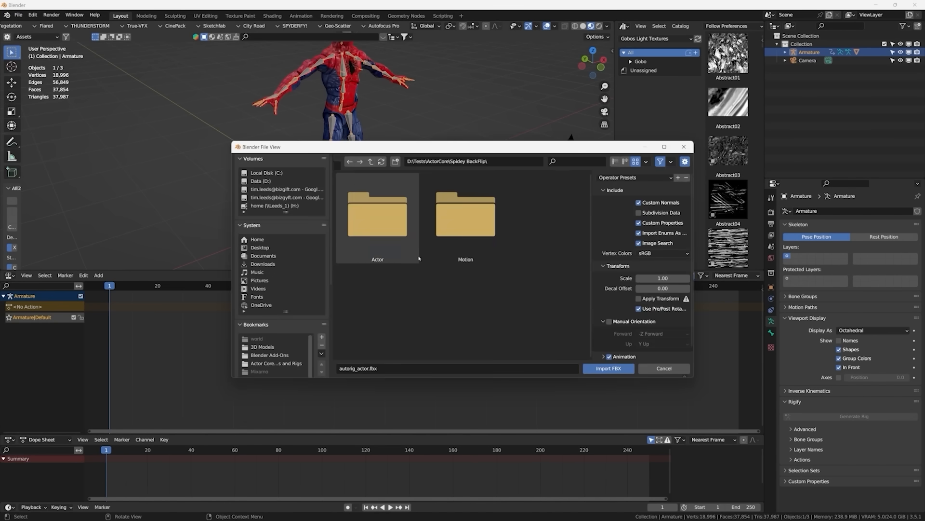
double_click(465, 212)
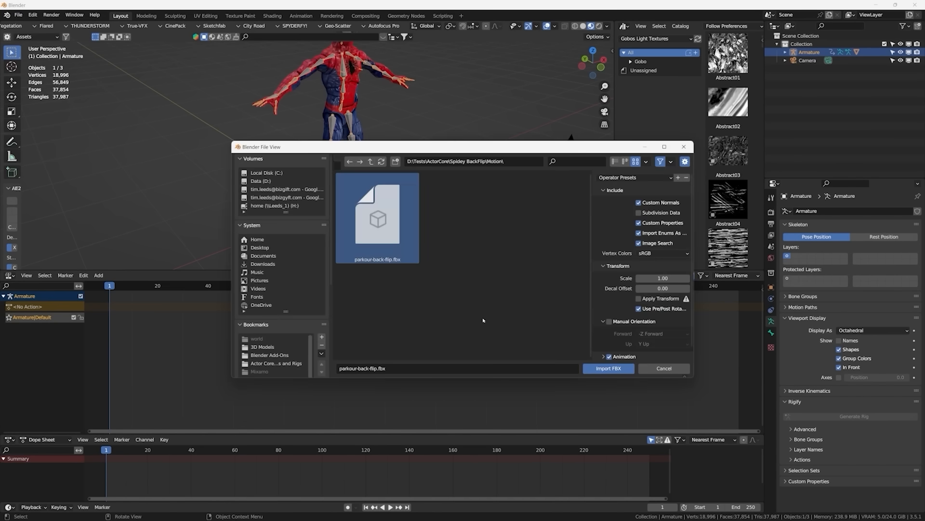
click(608, 368)
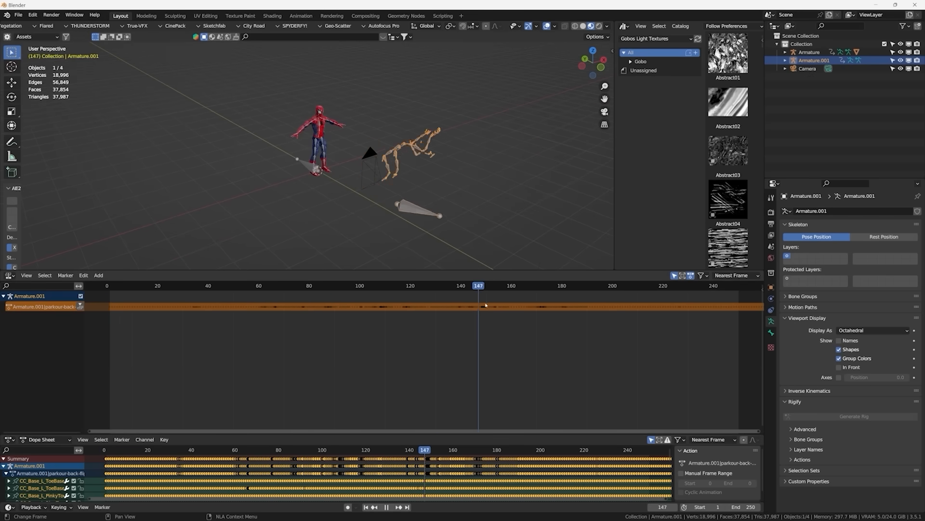
Delete Armature.001 and add parkour-back-flip as an NLA action strip on Armature
click(553, 284)
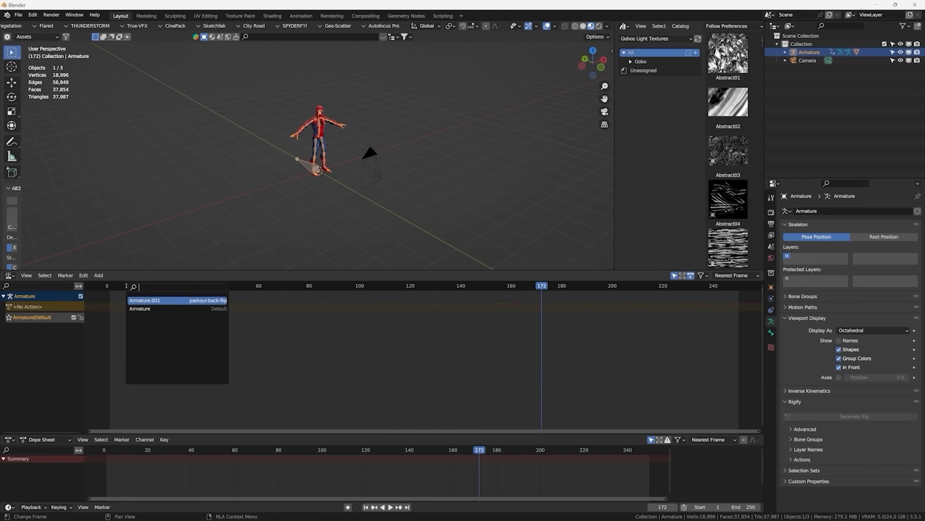
click(144, 299)
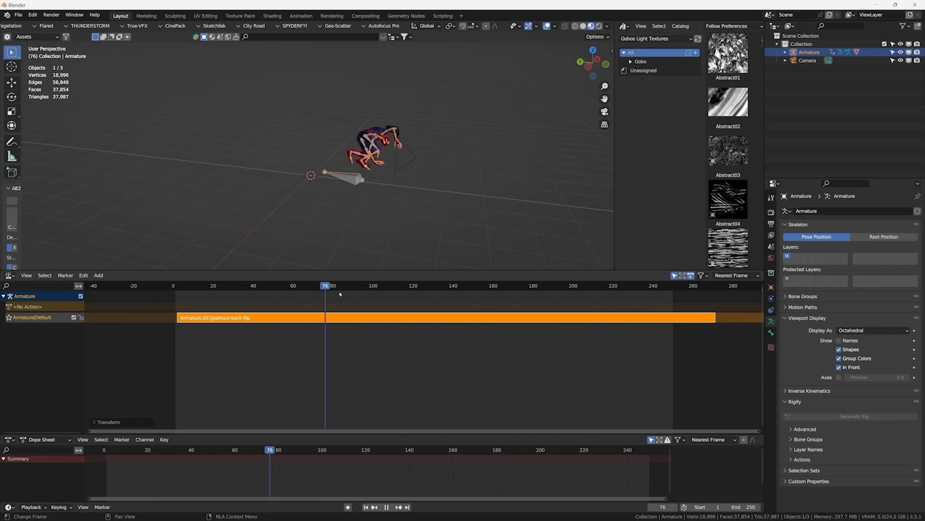
Play the back-flip strip in Right Orthographic side view
click(539, 286)
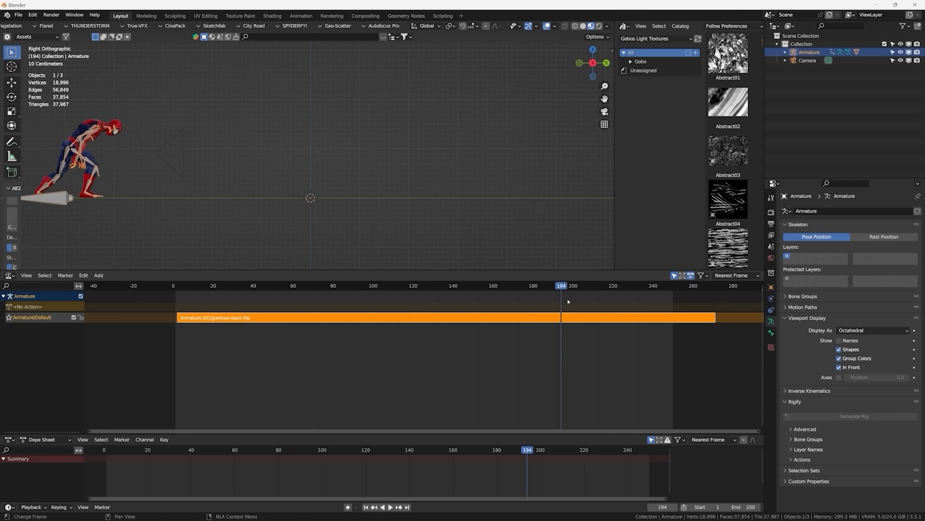
click(386, 507)
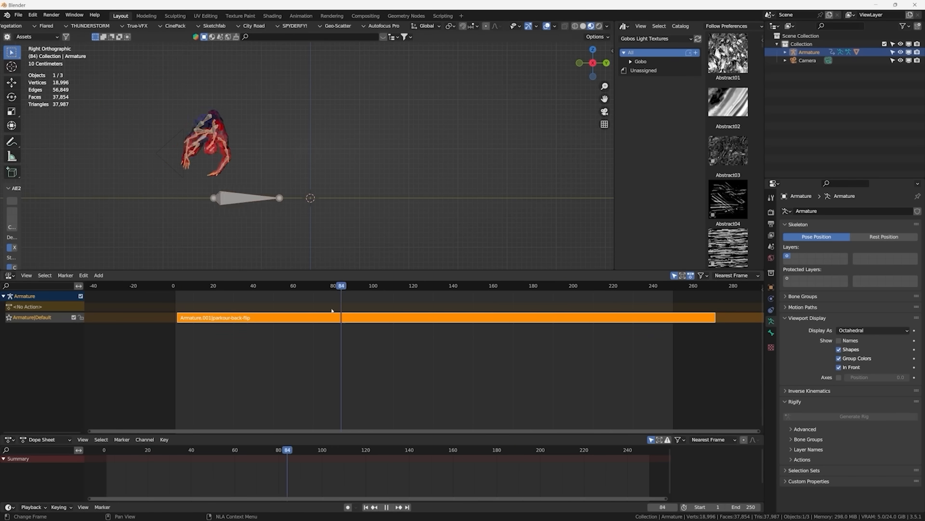
click(201, 286)
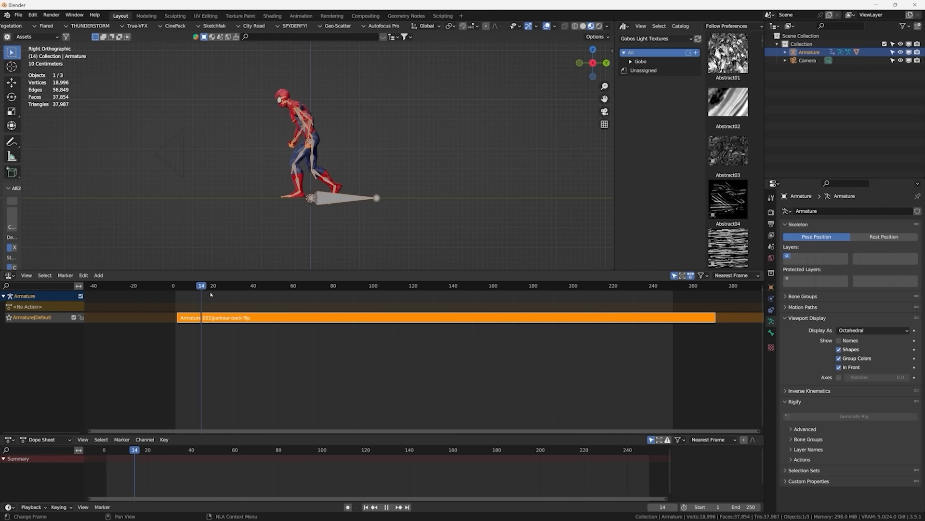
click(430, 286)
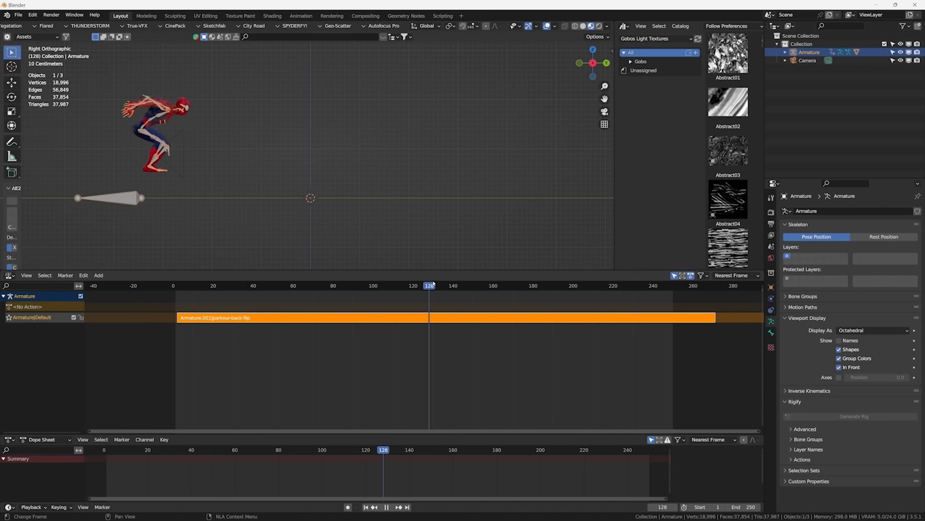
click(572, 286)
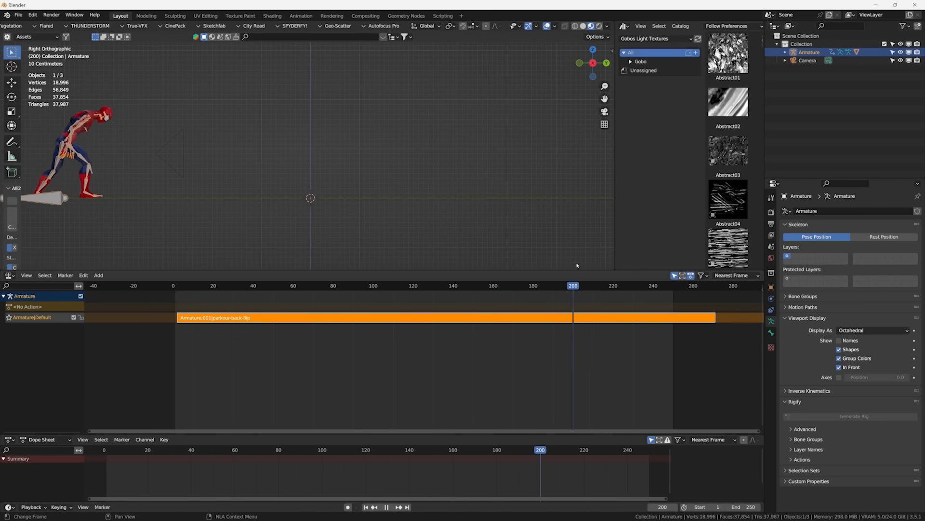
click(579, 286)
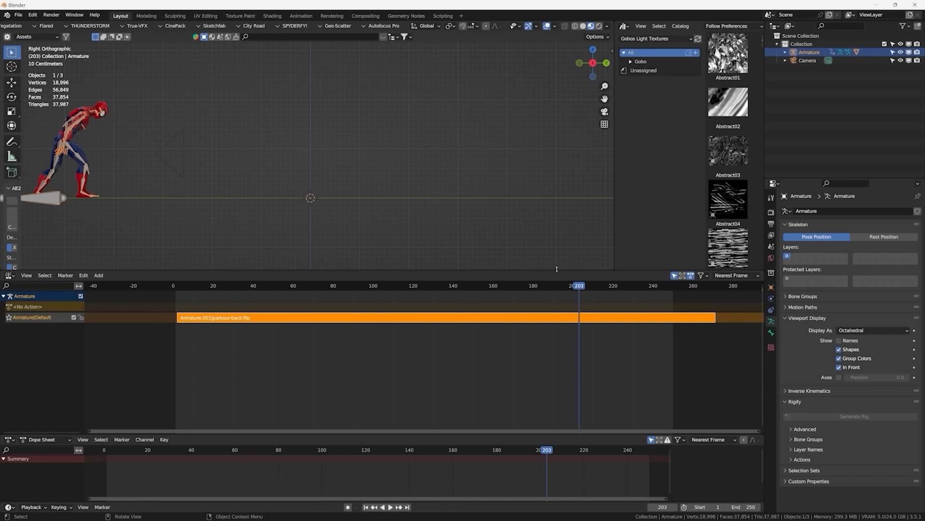